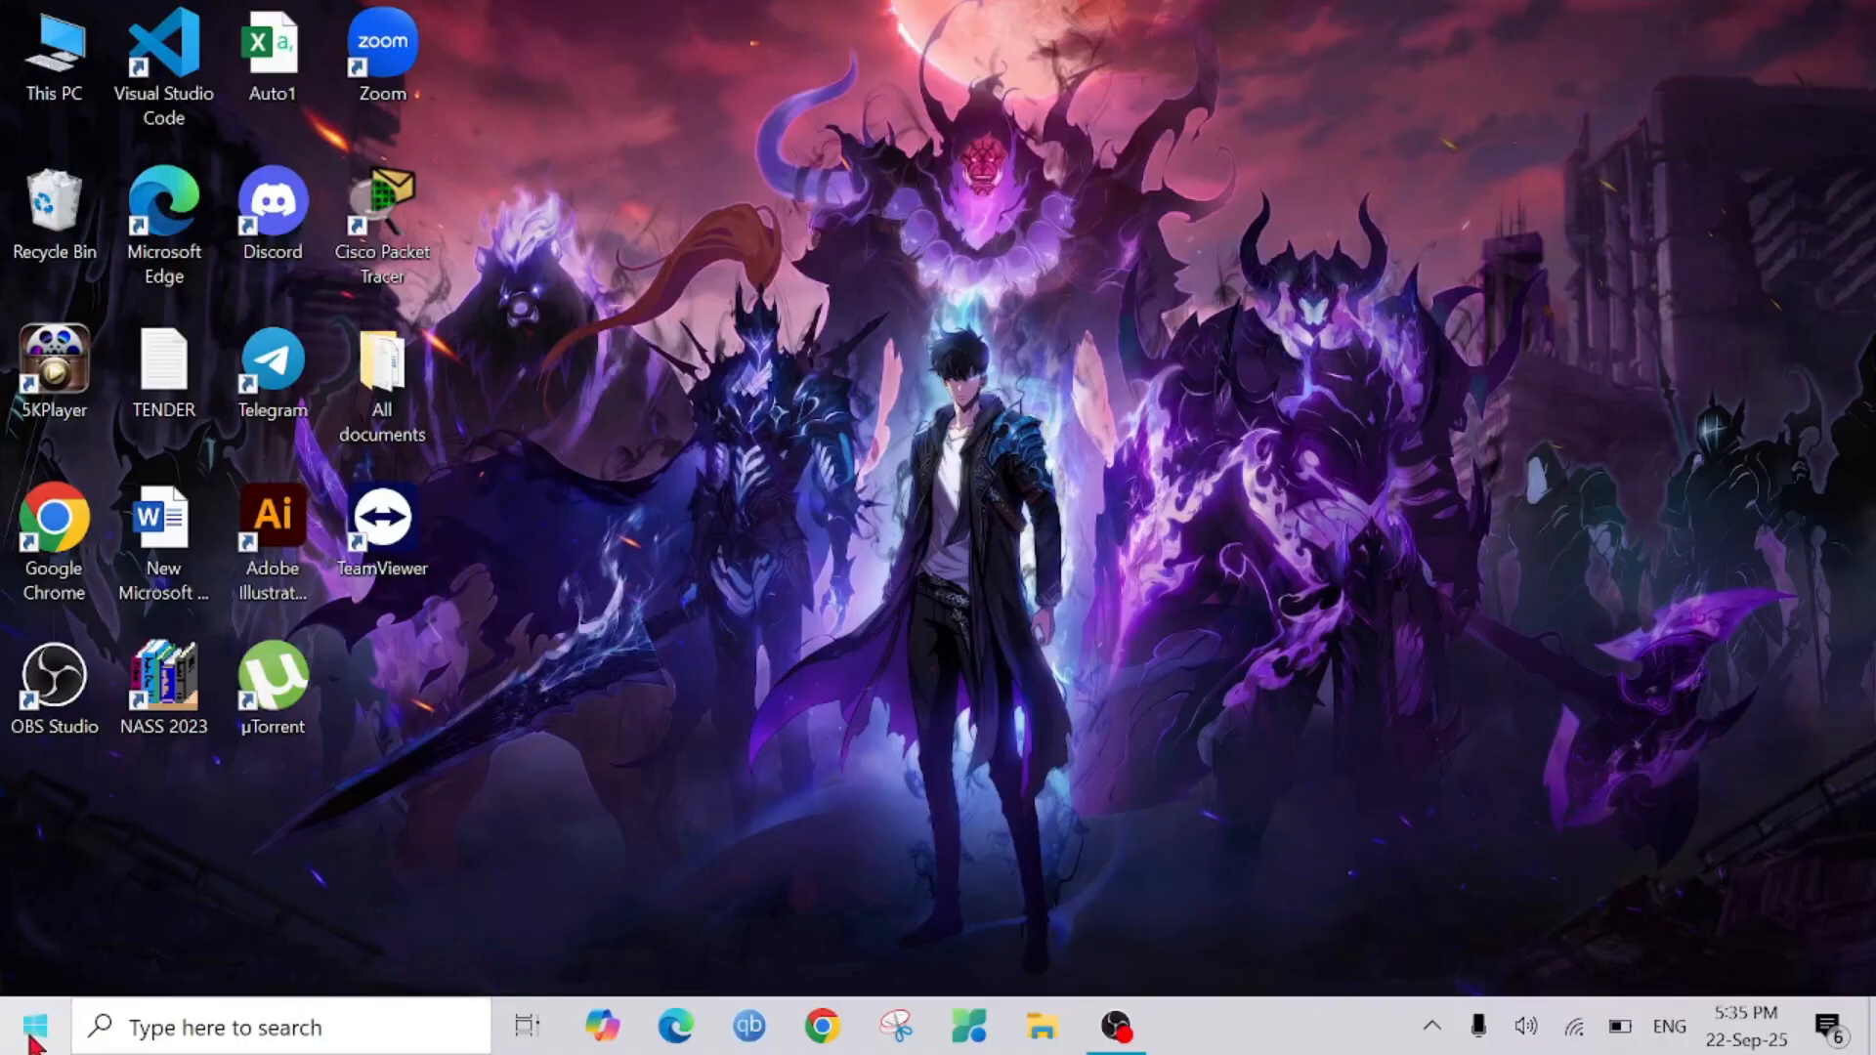
- Launch Task Manager from the Start menu and show the Performance memory view (~2.8 GB cached)
{"action": "right_click", "coordinate": [35, 1026]}
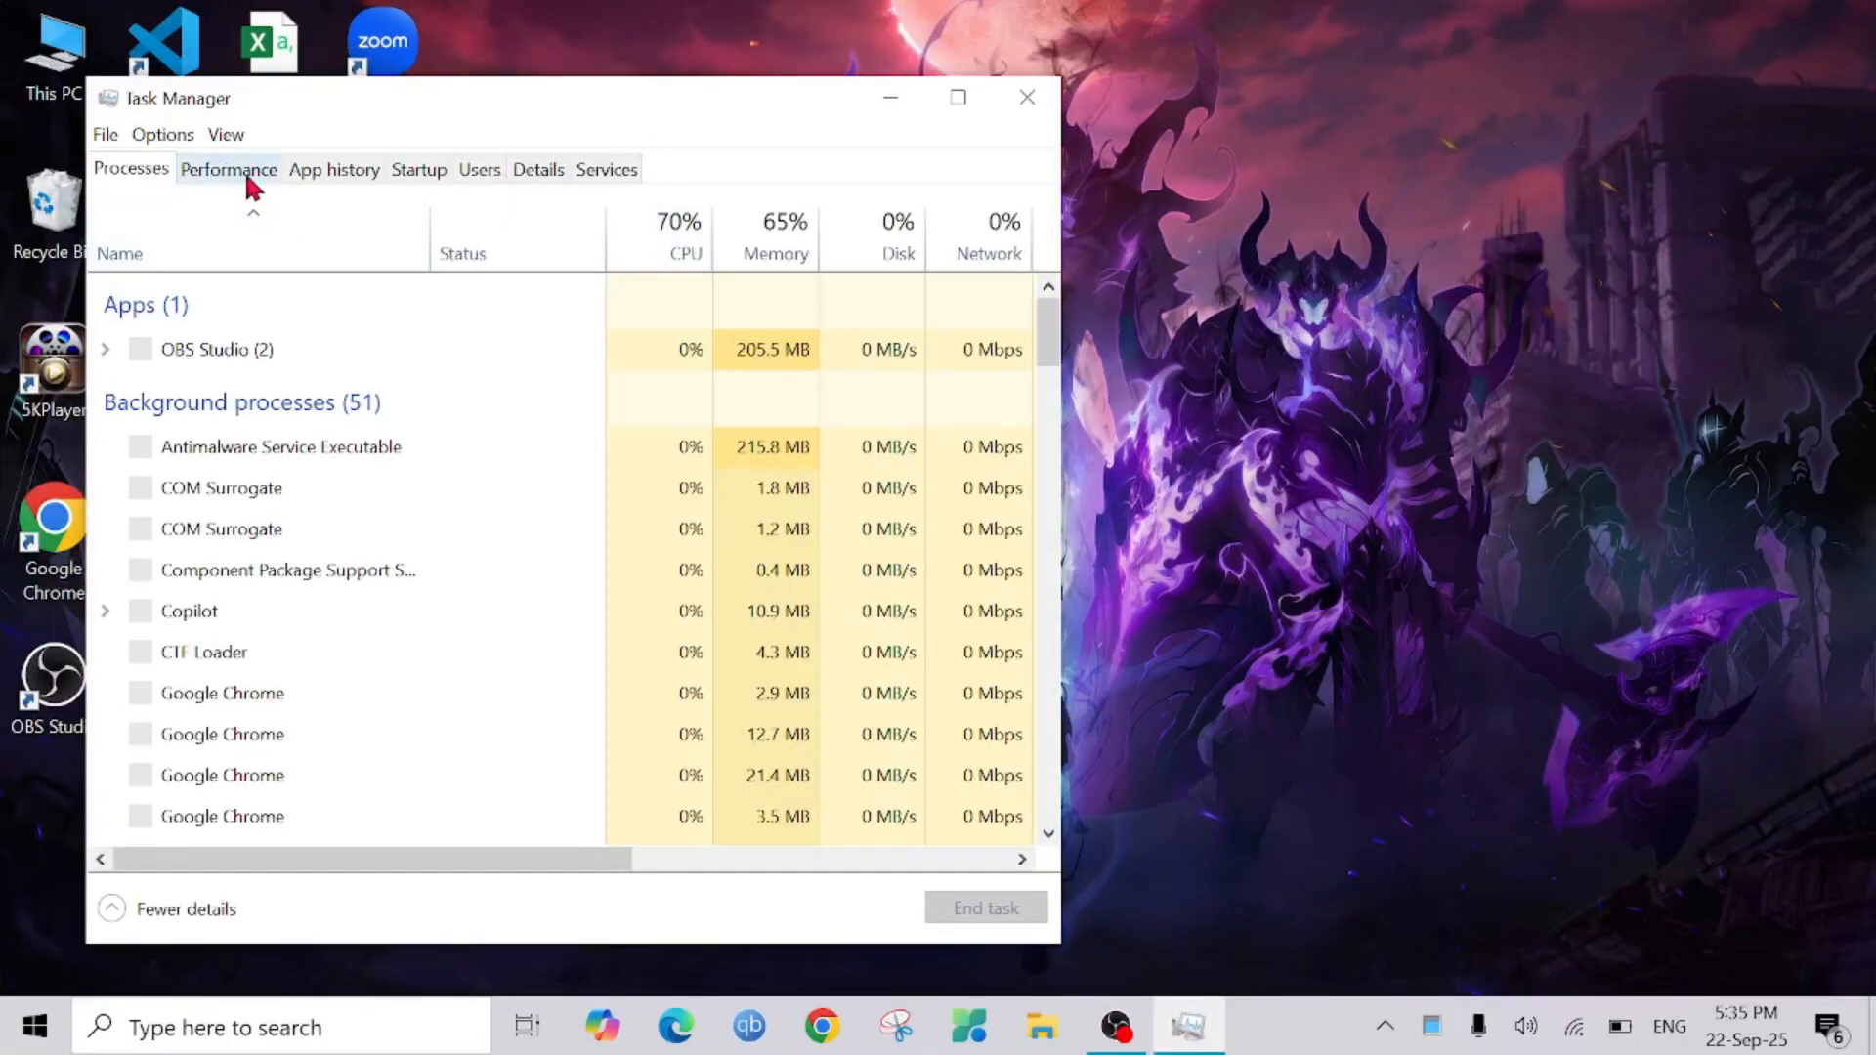
{"action": "left_click", "coordinate": [227, 168]}
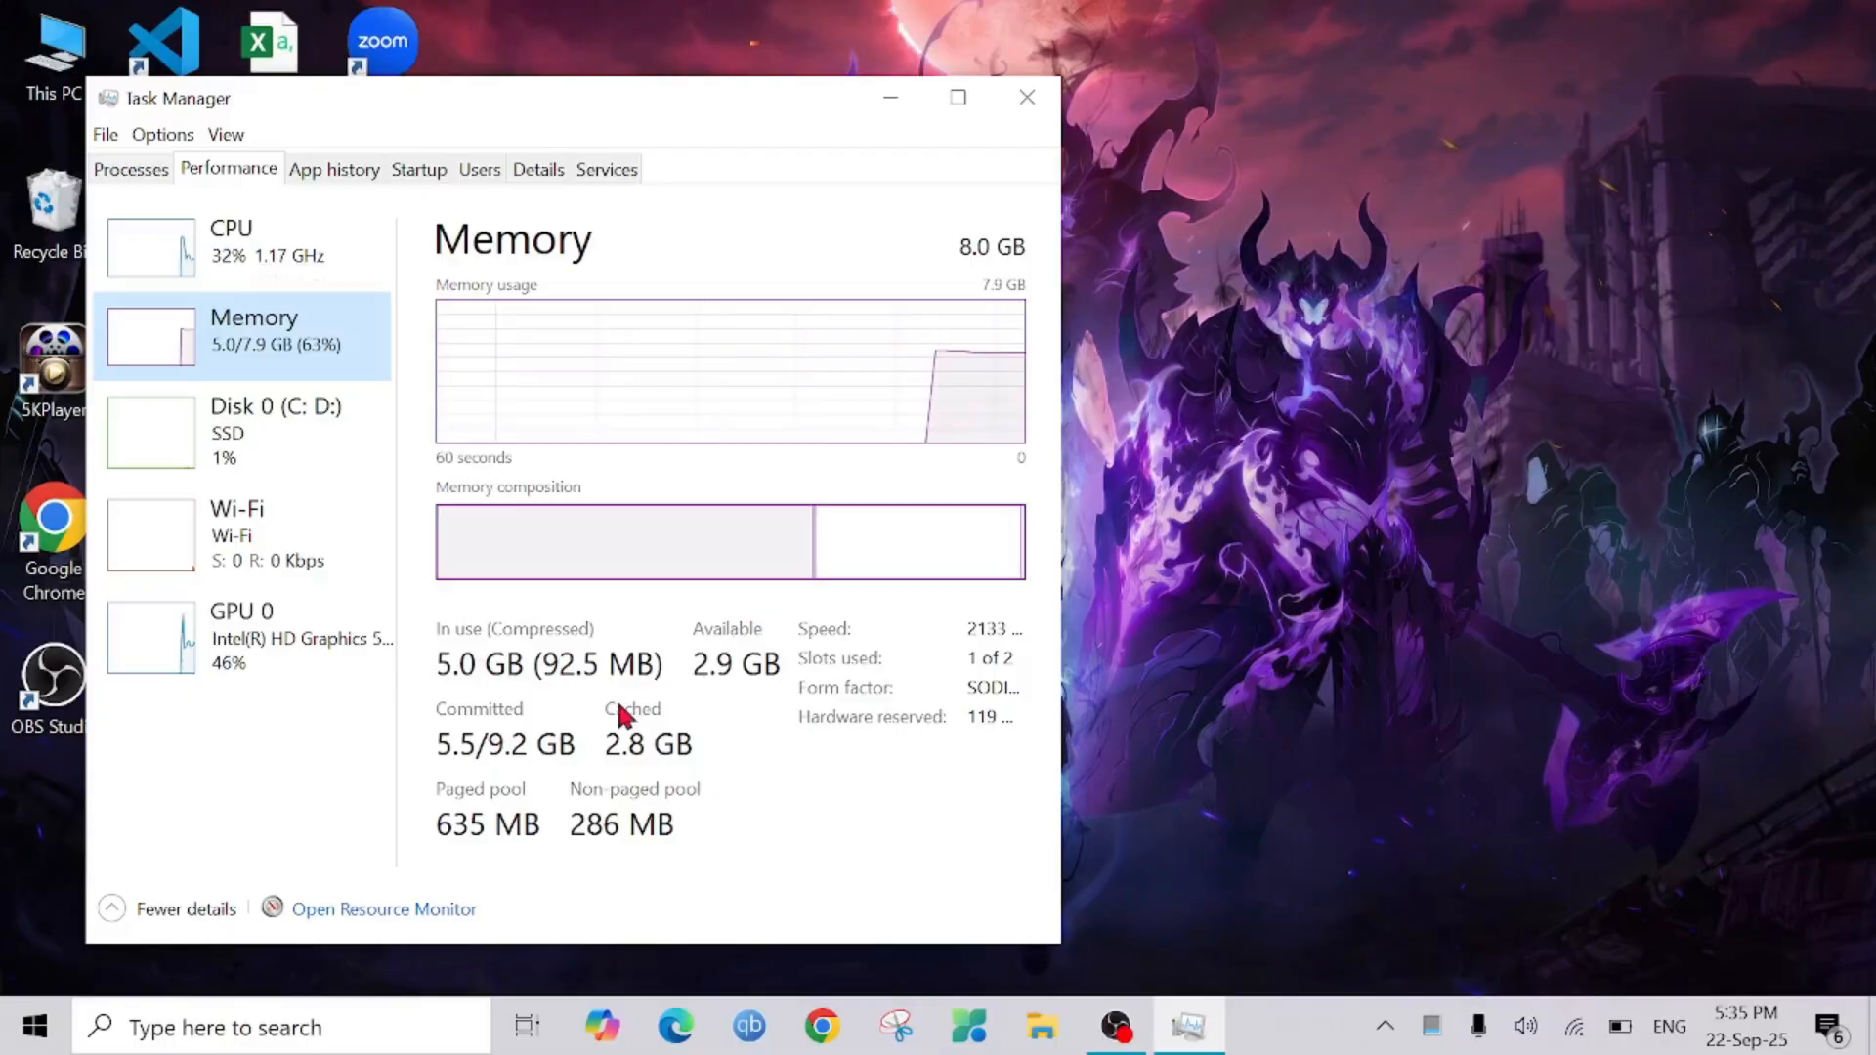
{"action": "mouse_move", "coordinate": [778, 682]}
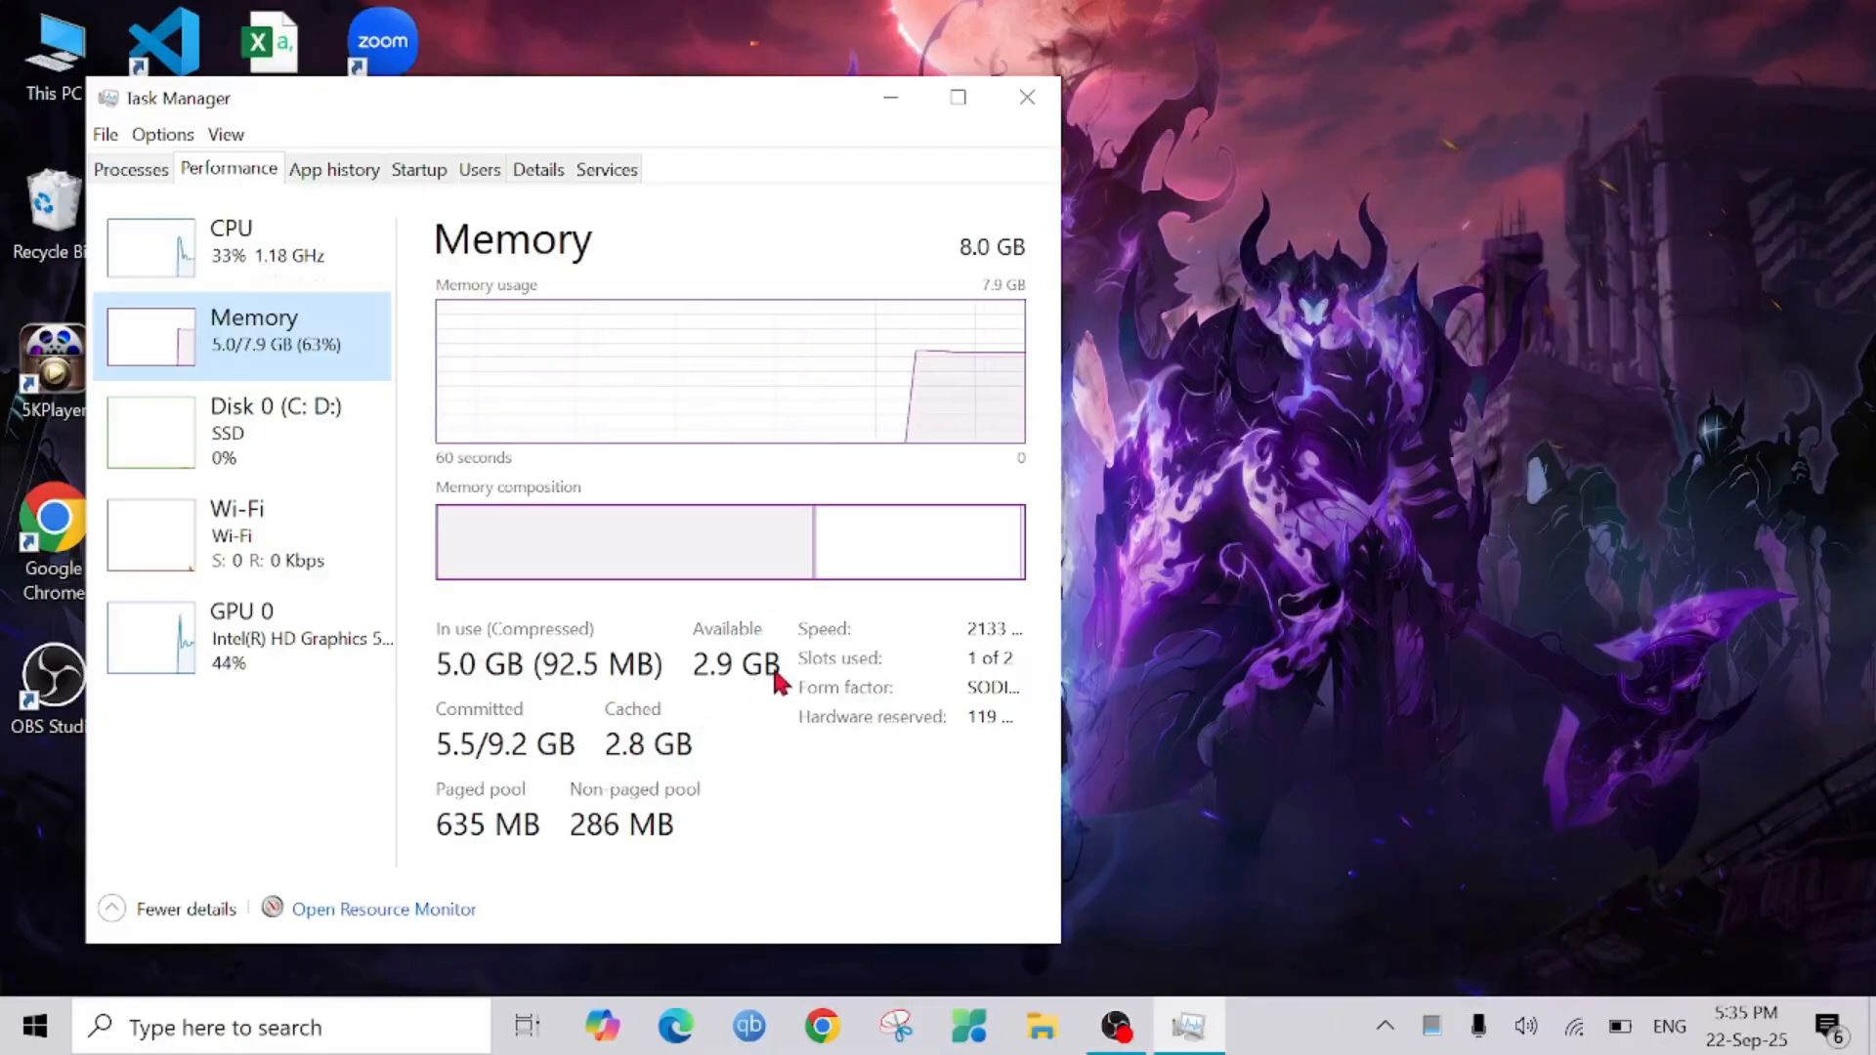
{"action": "mouse_move", "coordinate": [610, 807]}
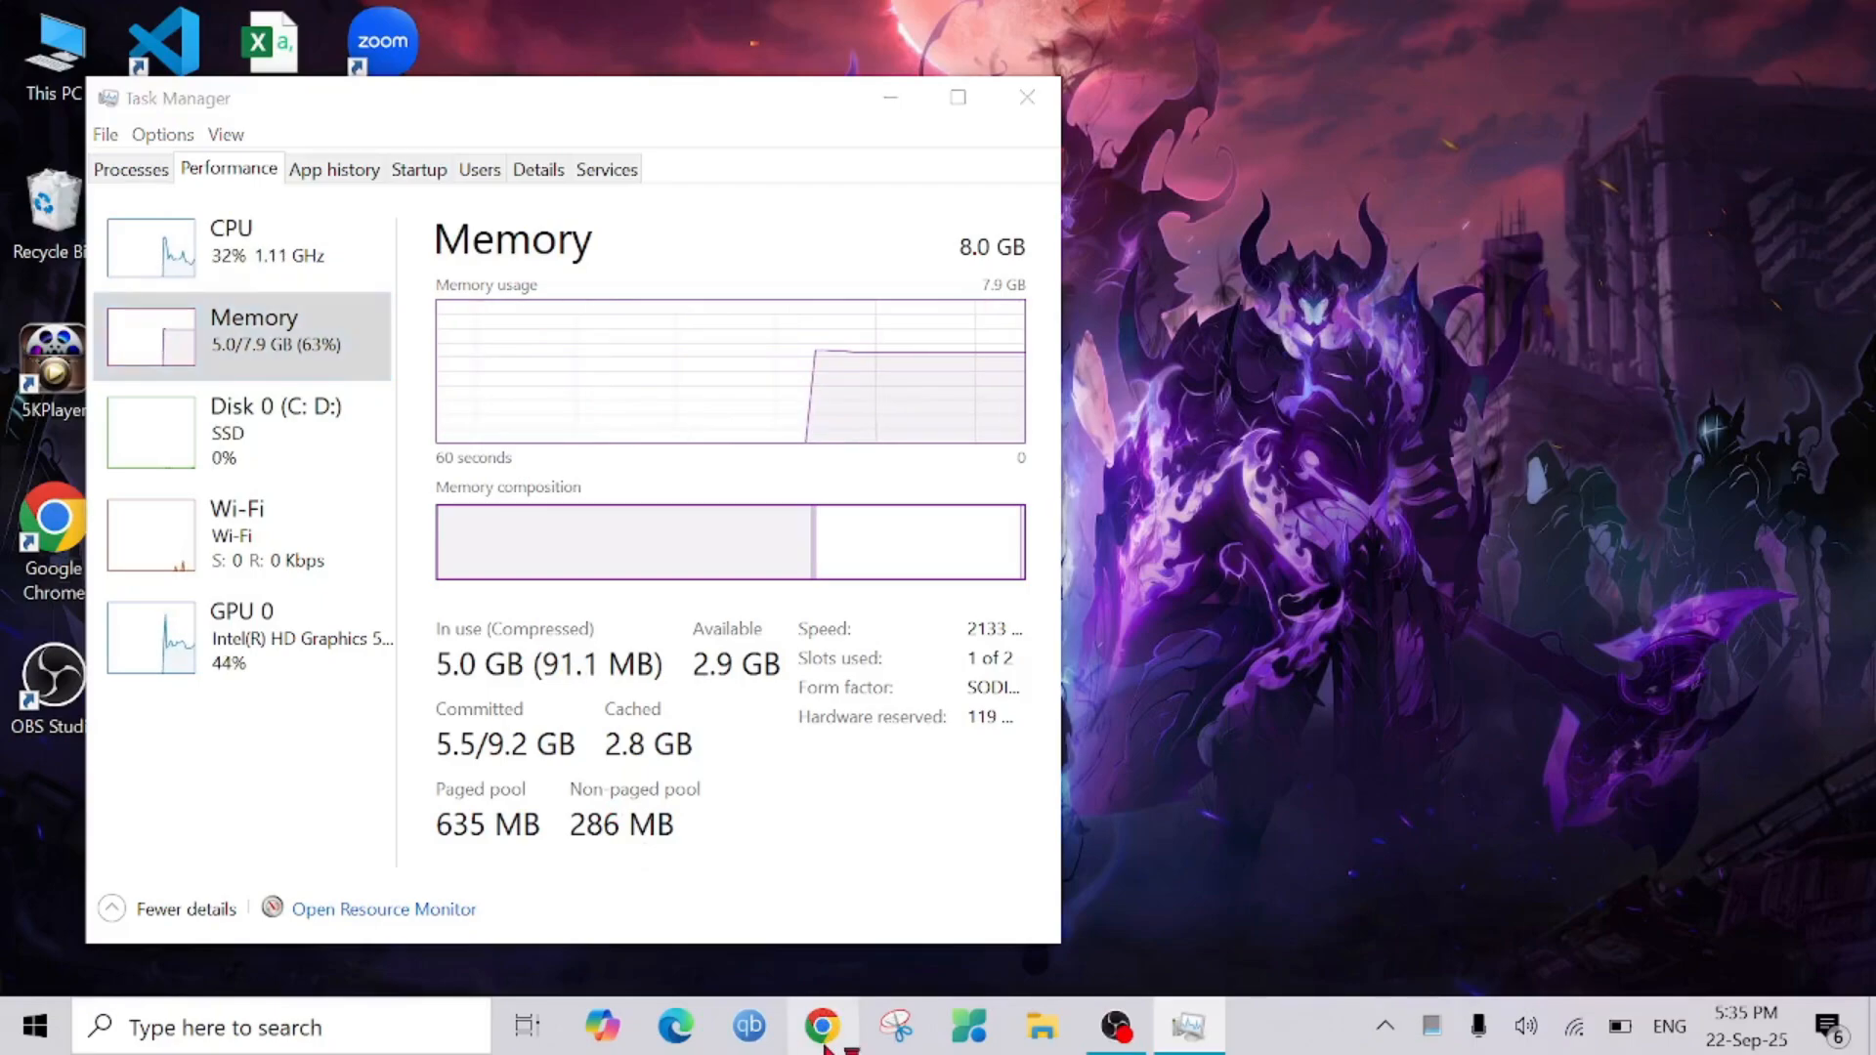
- Search Google for 'rammap', download RAMMap.zip from the Sysinternals page and show it in downloads
{"action": "left_click", "coordinate": [823, 1026]}
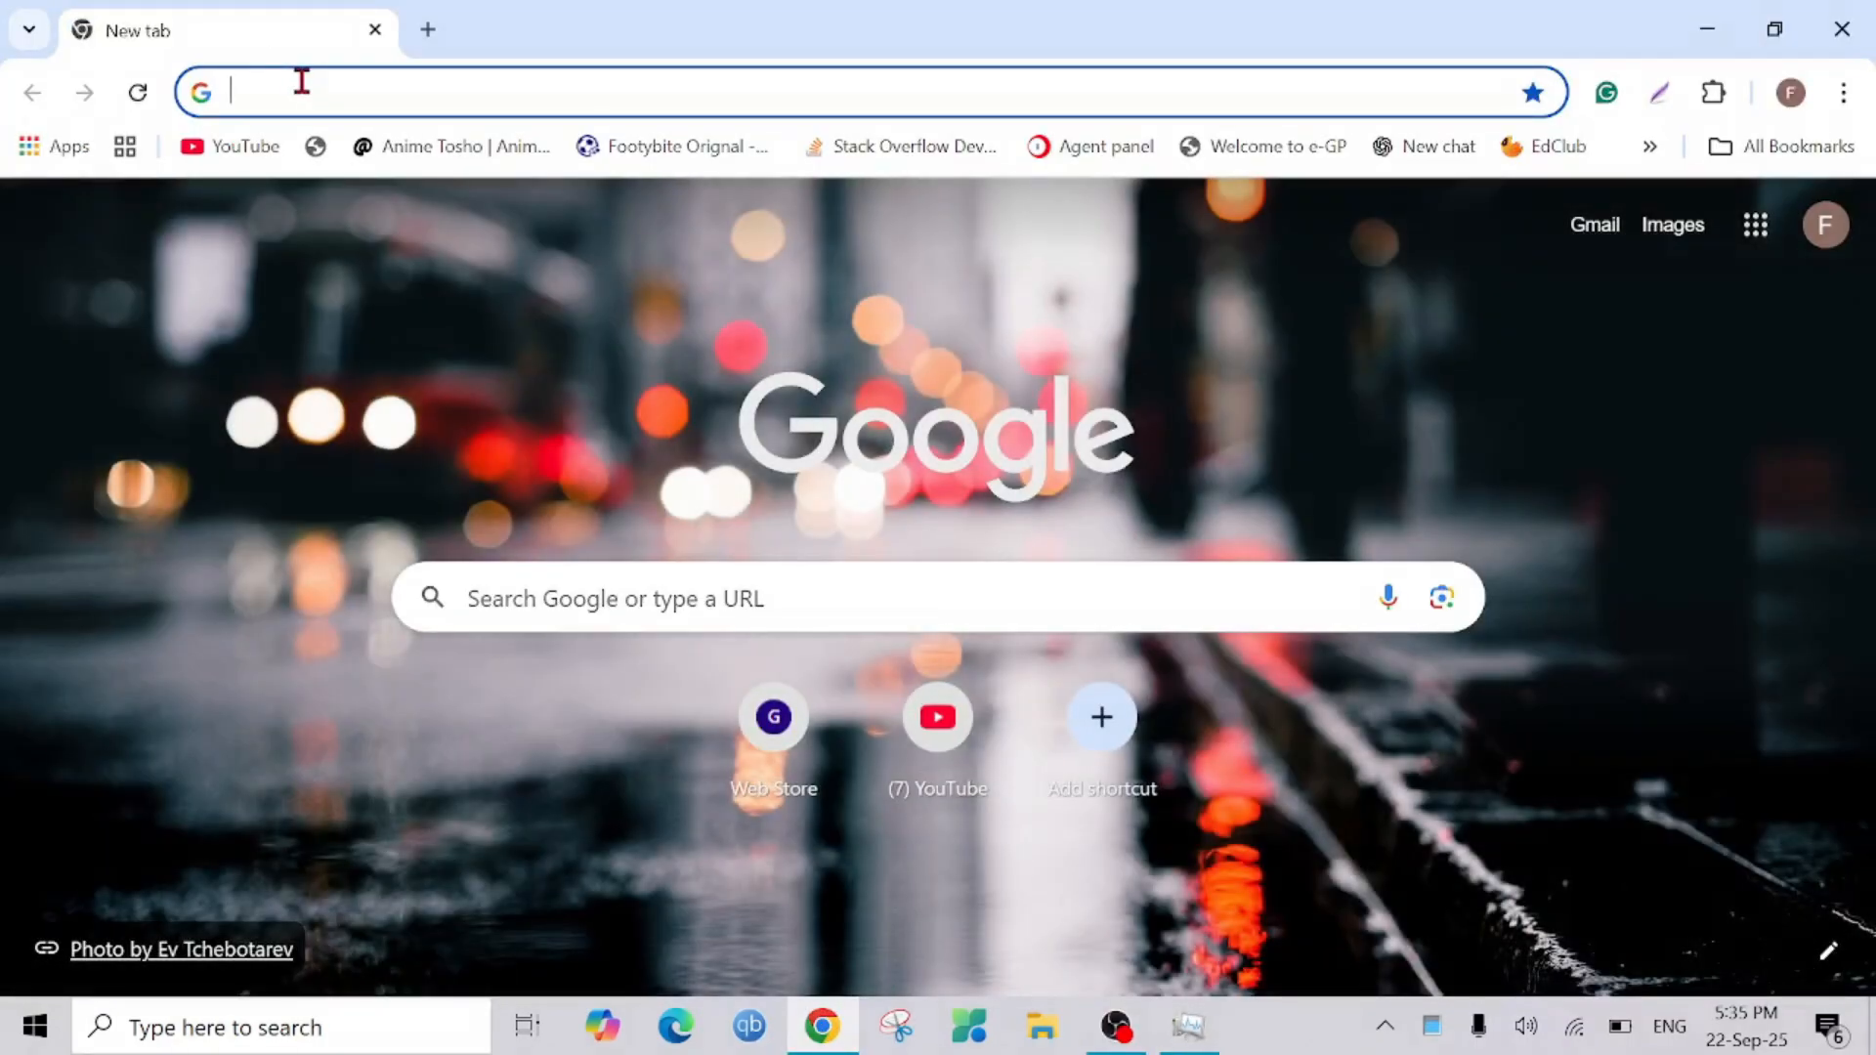
{"action": "type", "text": "rammap"}
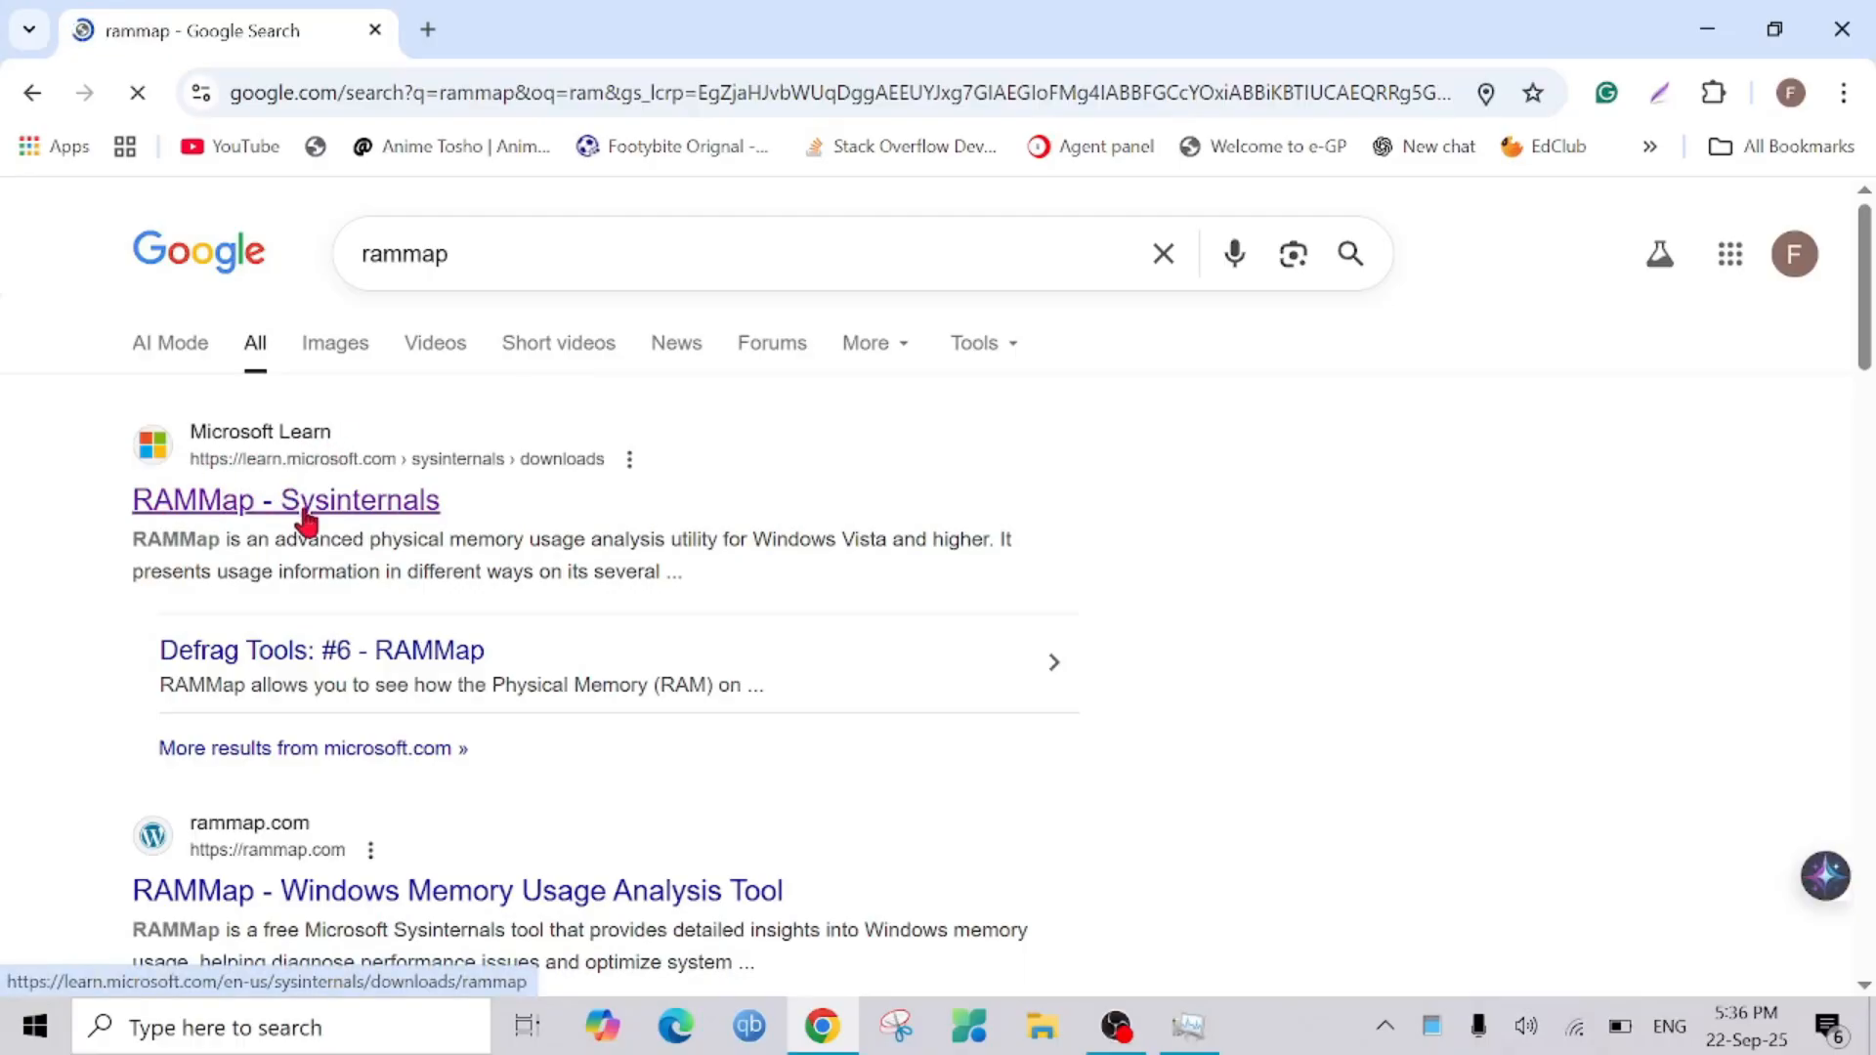
{"action": "left_click", "coordinate": [286, 500]}
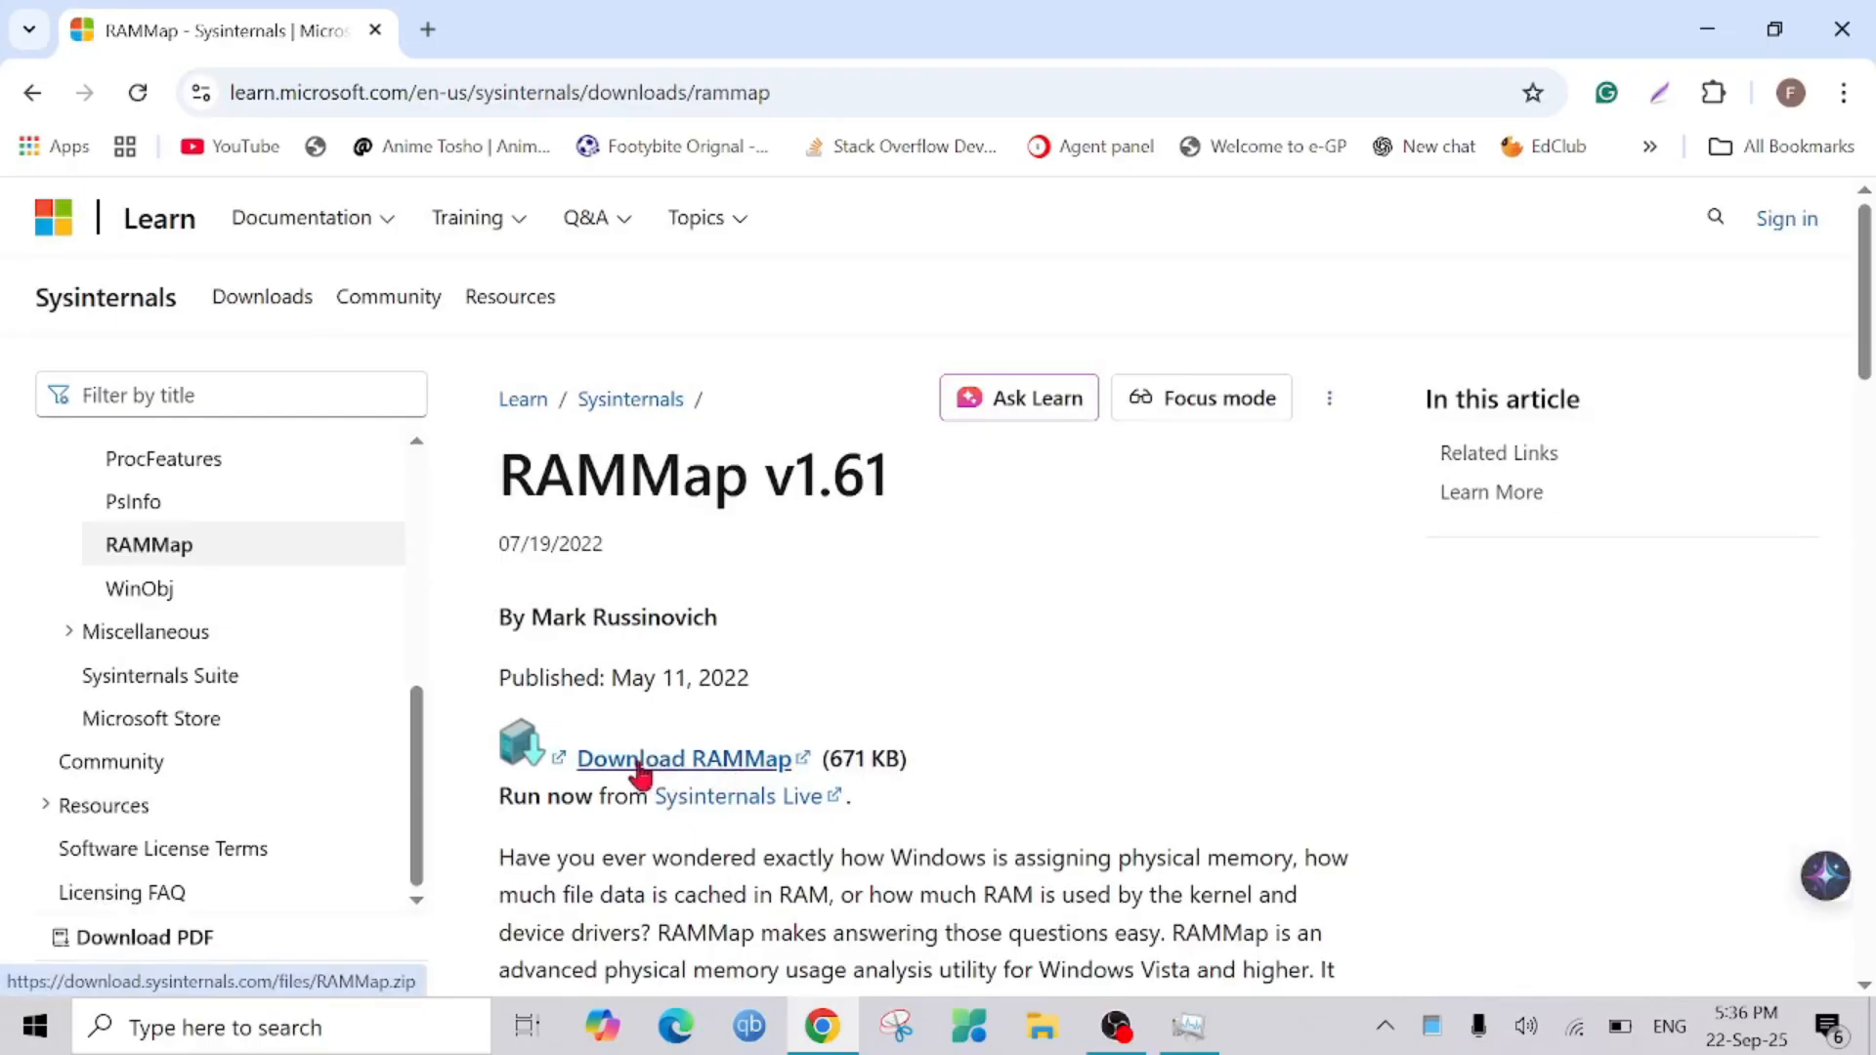
{"action": "left_click", "coordinate": [685, 758]}
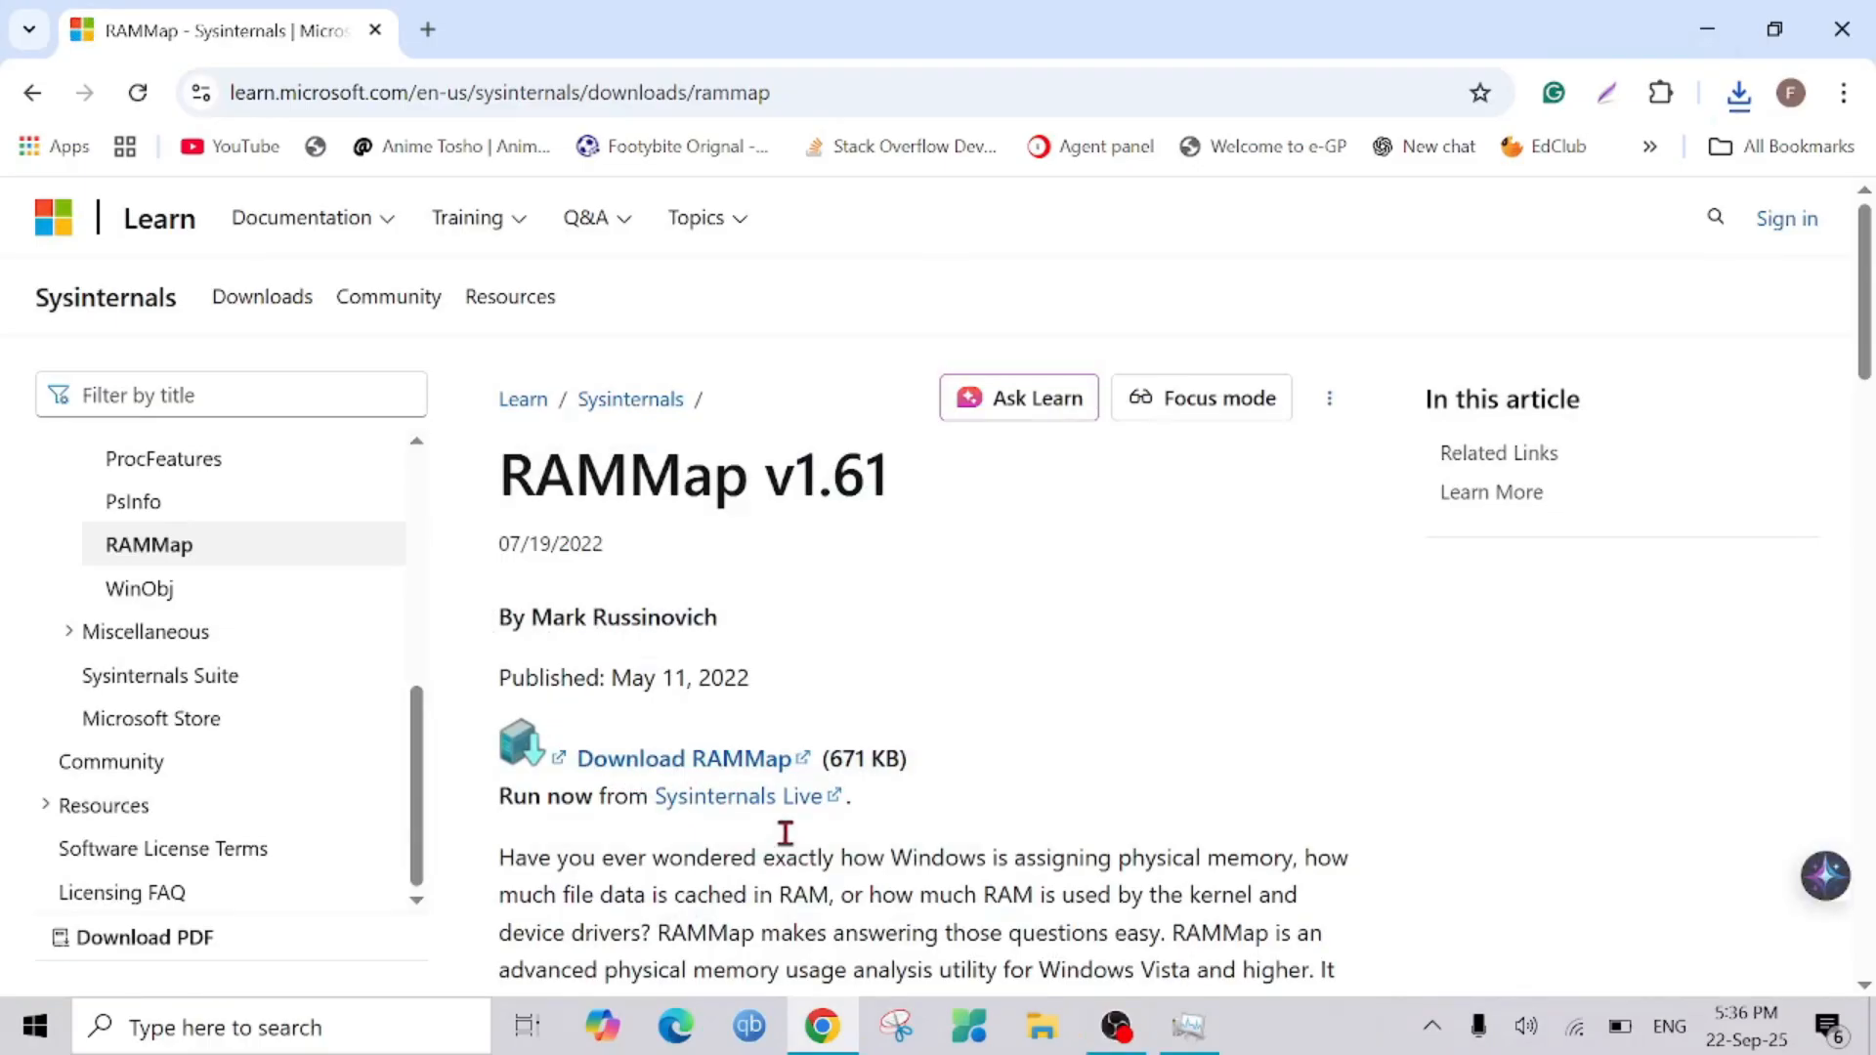
{"action": "left_click", "coordinate": [1737, 92]}
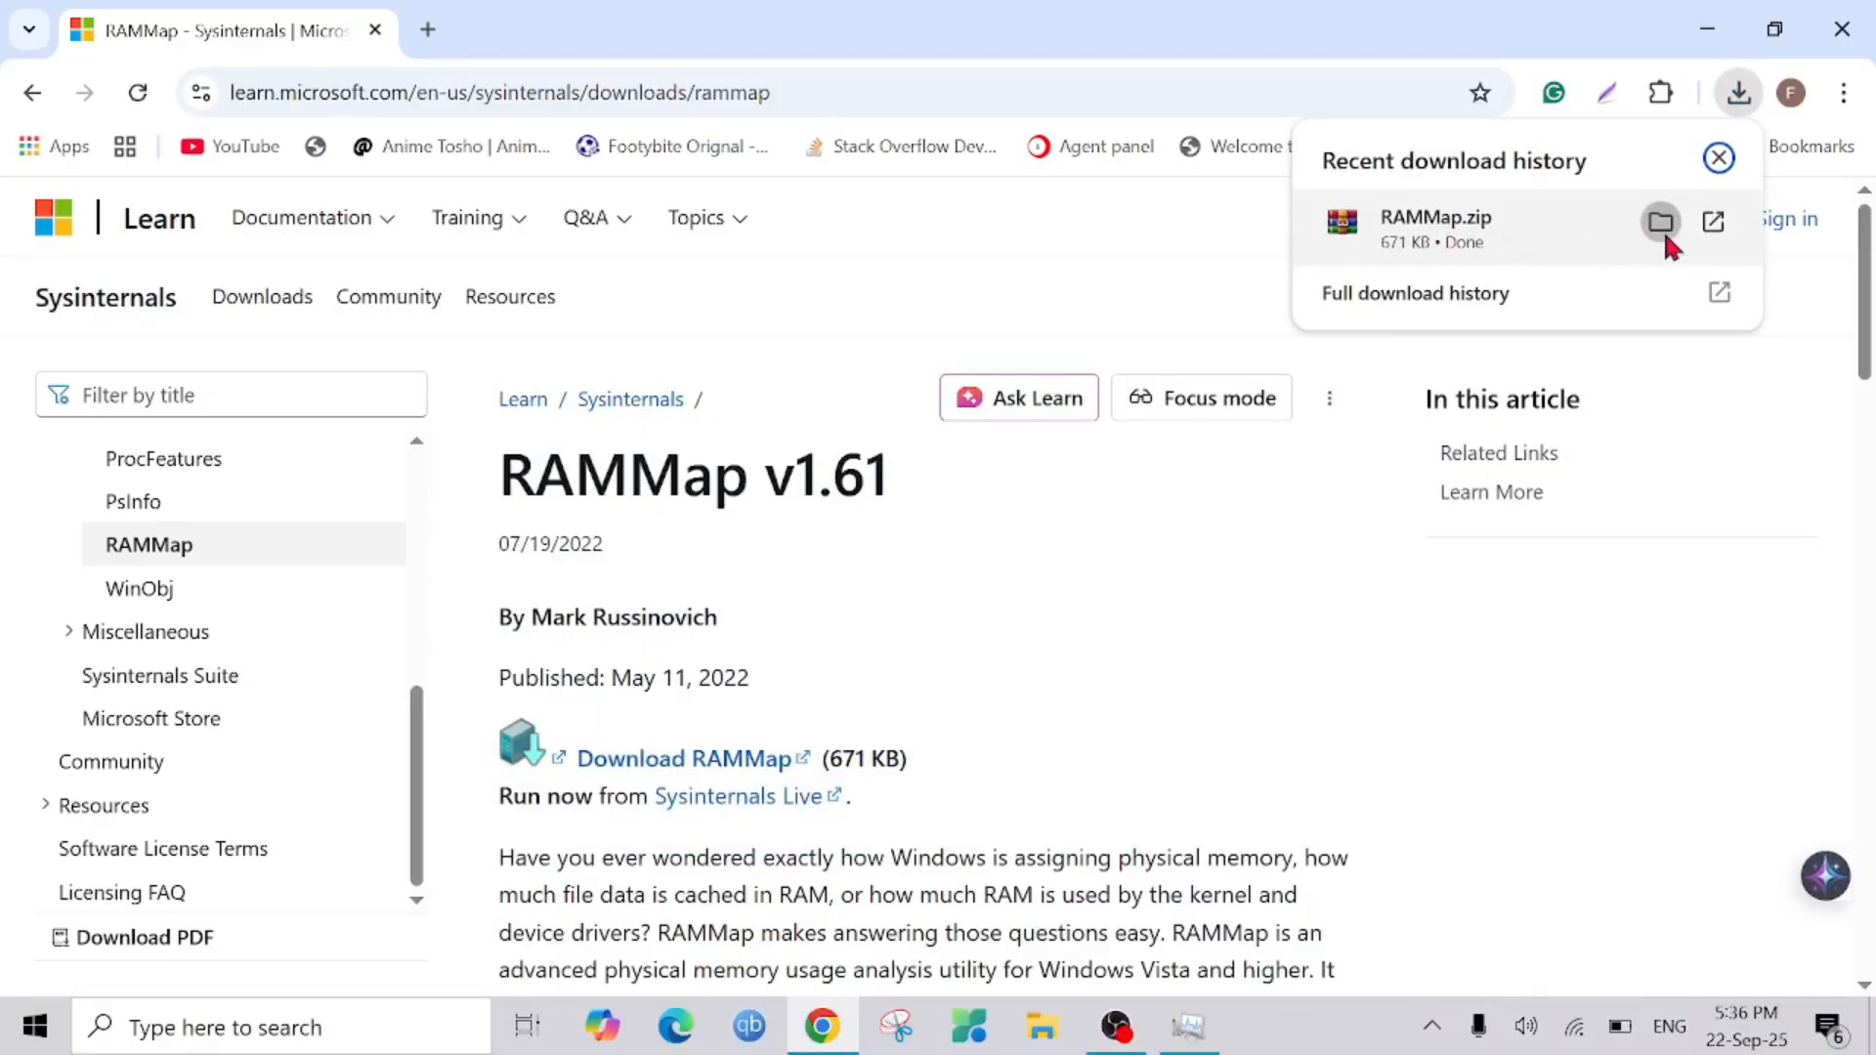
- Extract the downloaded RAMMap.zip into its own RAMMap folder in Downloads
{"action": "left_click", "coordinate": [1661, 223]}
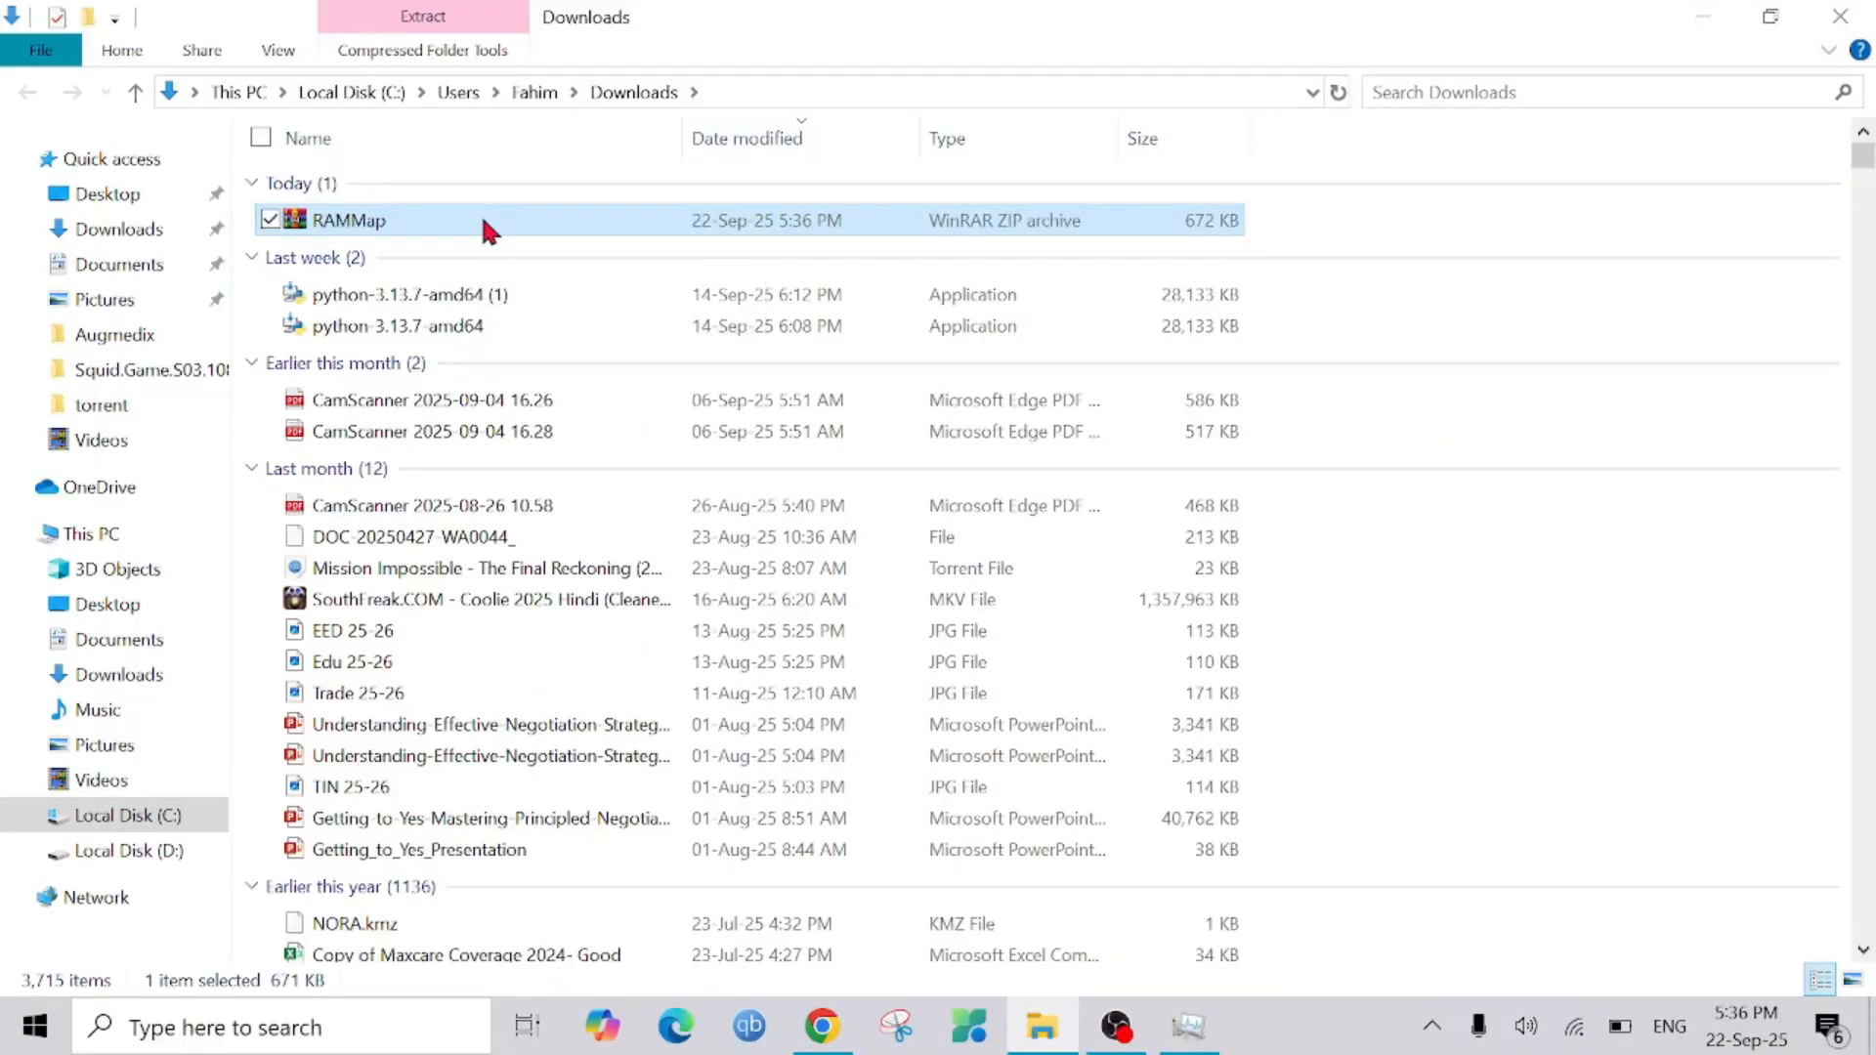
{"action": "double_click", "coordinate": [347, 220]}
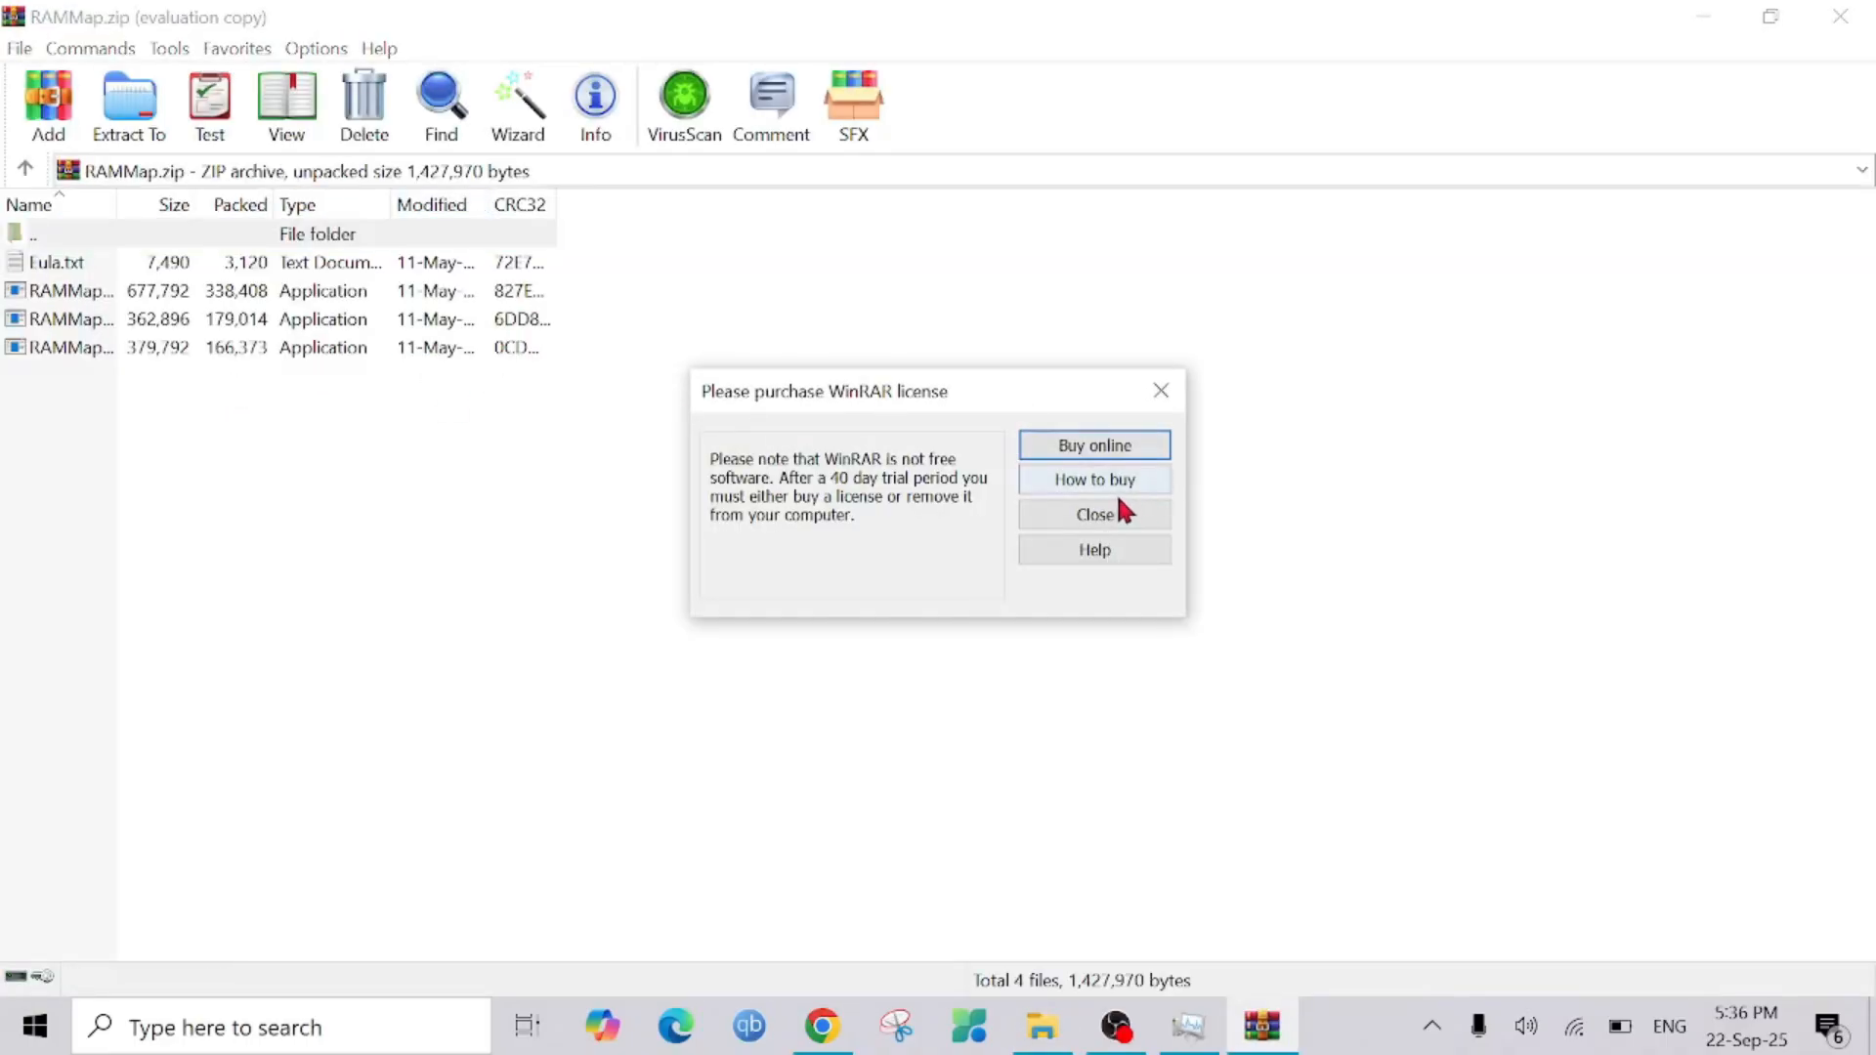
{"action": "left_click", "coordinate": [1092, 514]}
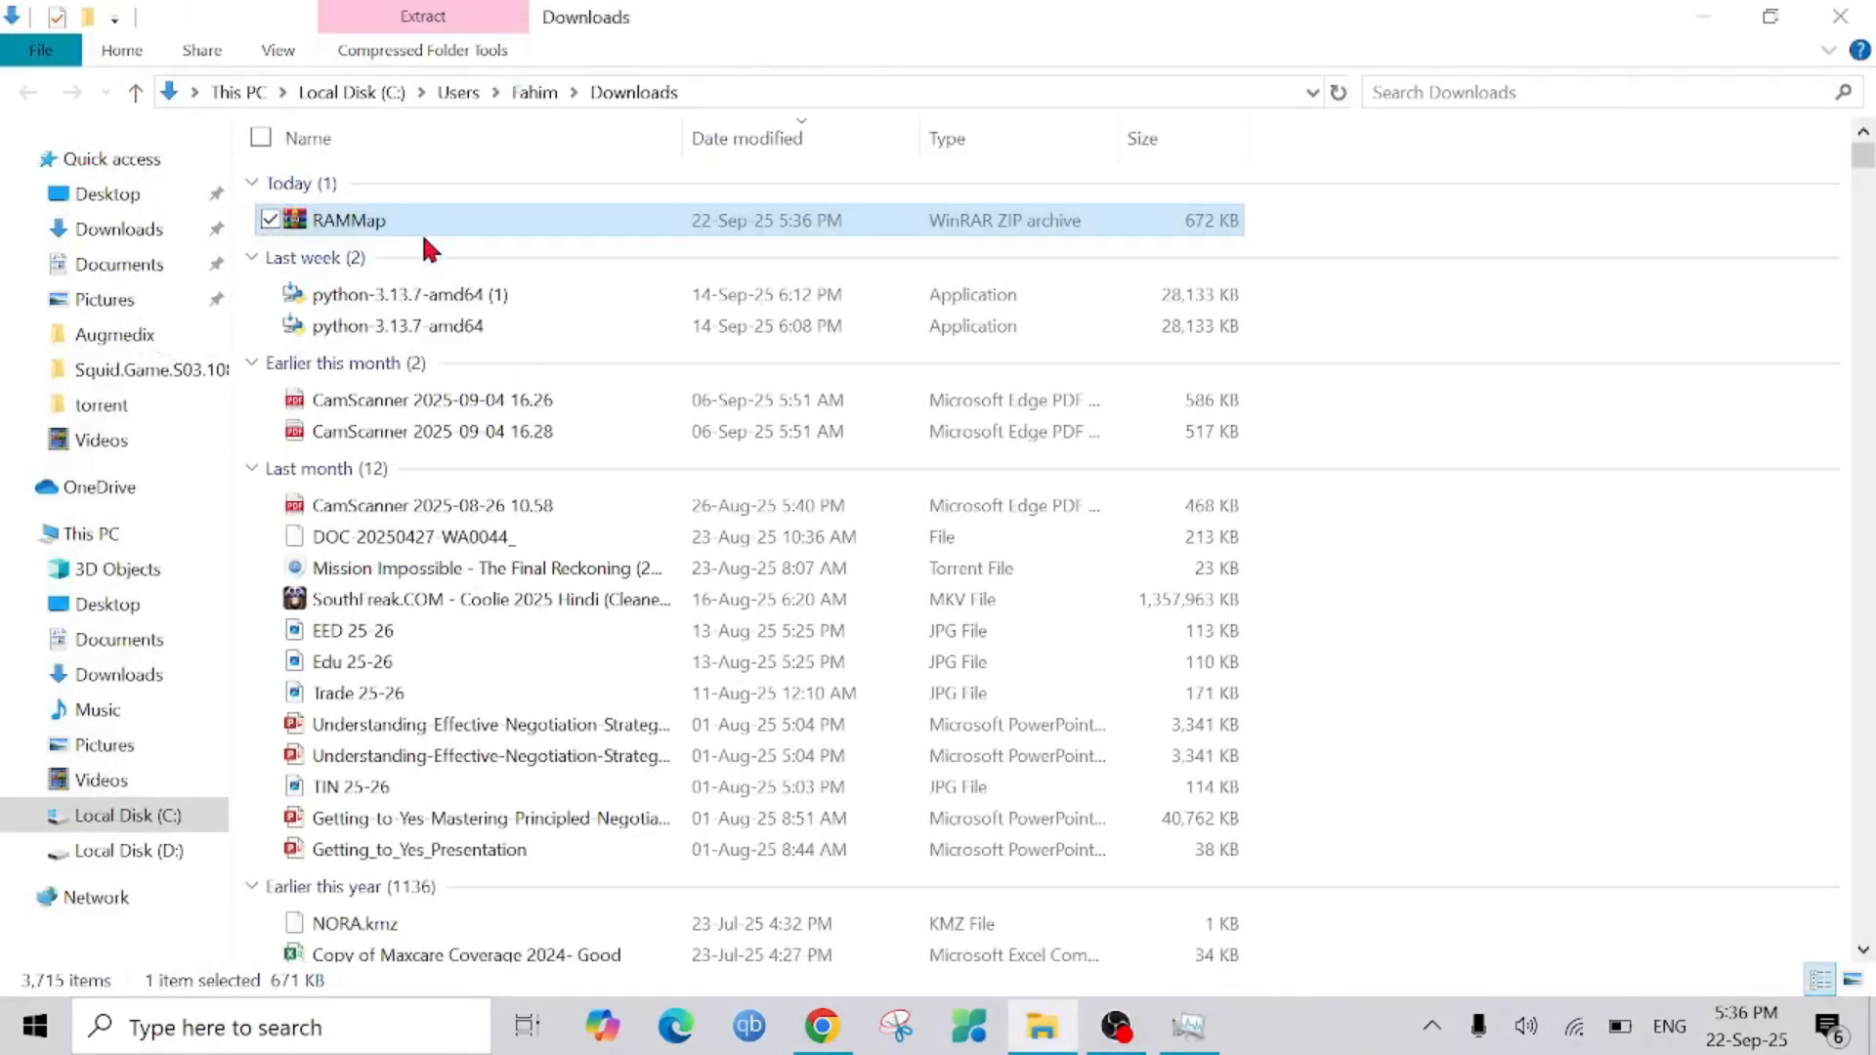
{"action": "right_click", "coordinate": [348, 221]}
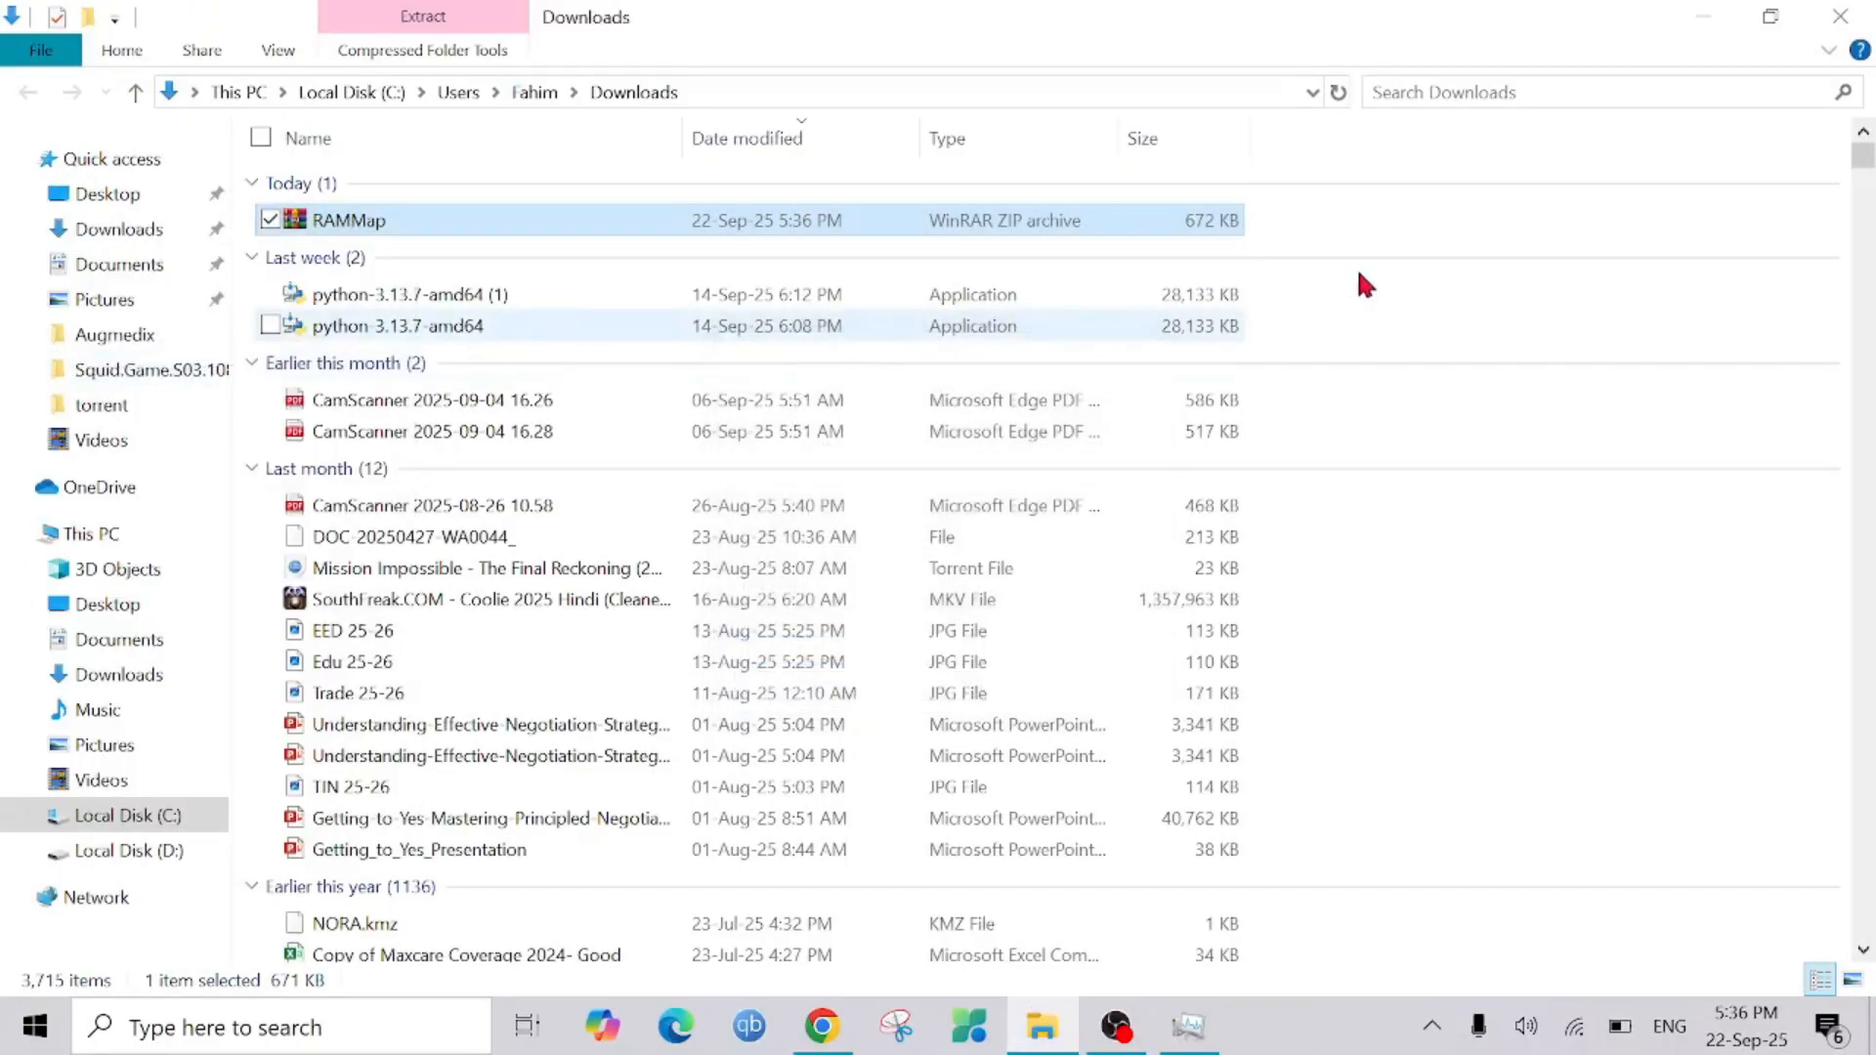
{"action": "left_click", "coordinate": [422, 18]}
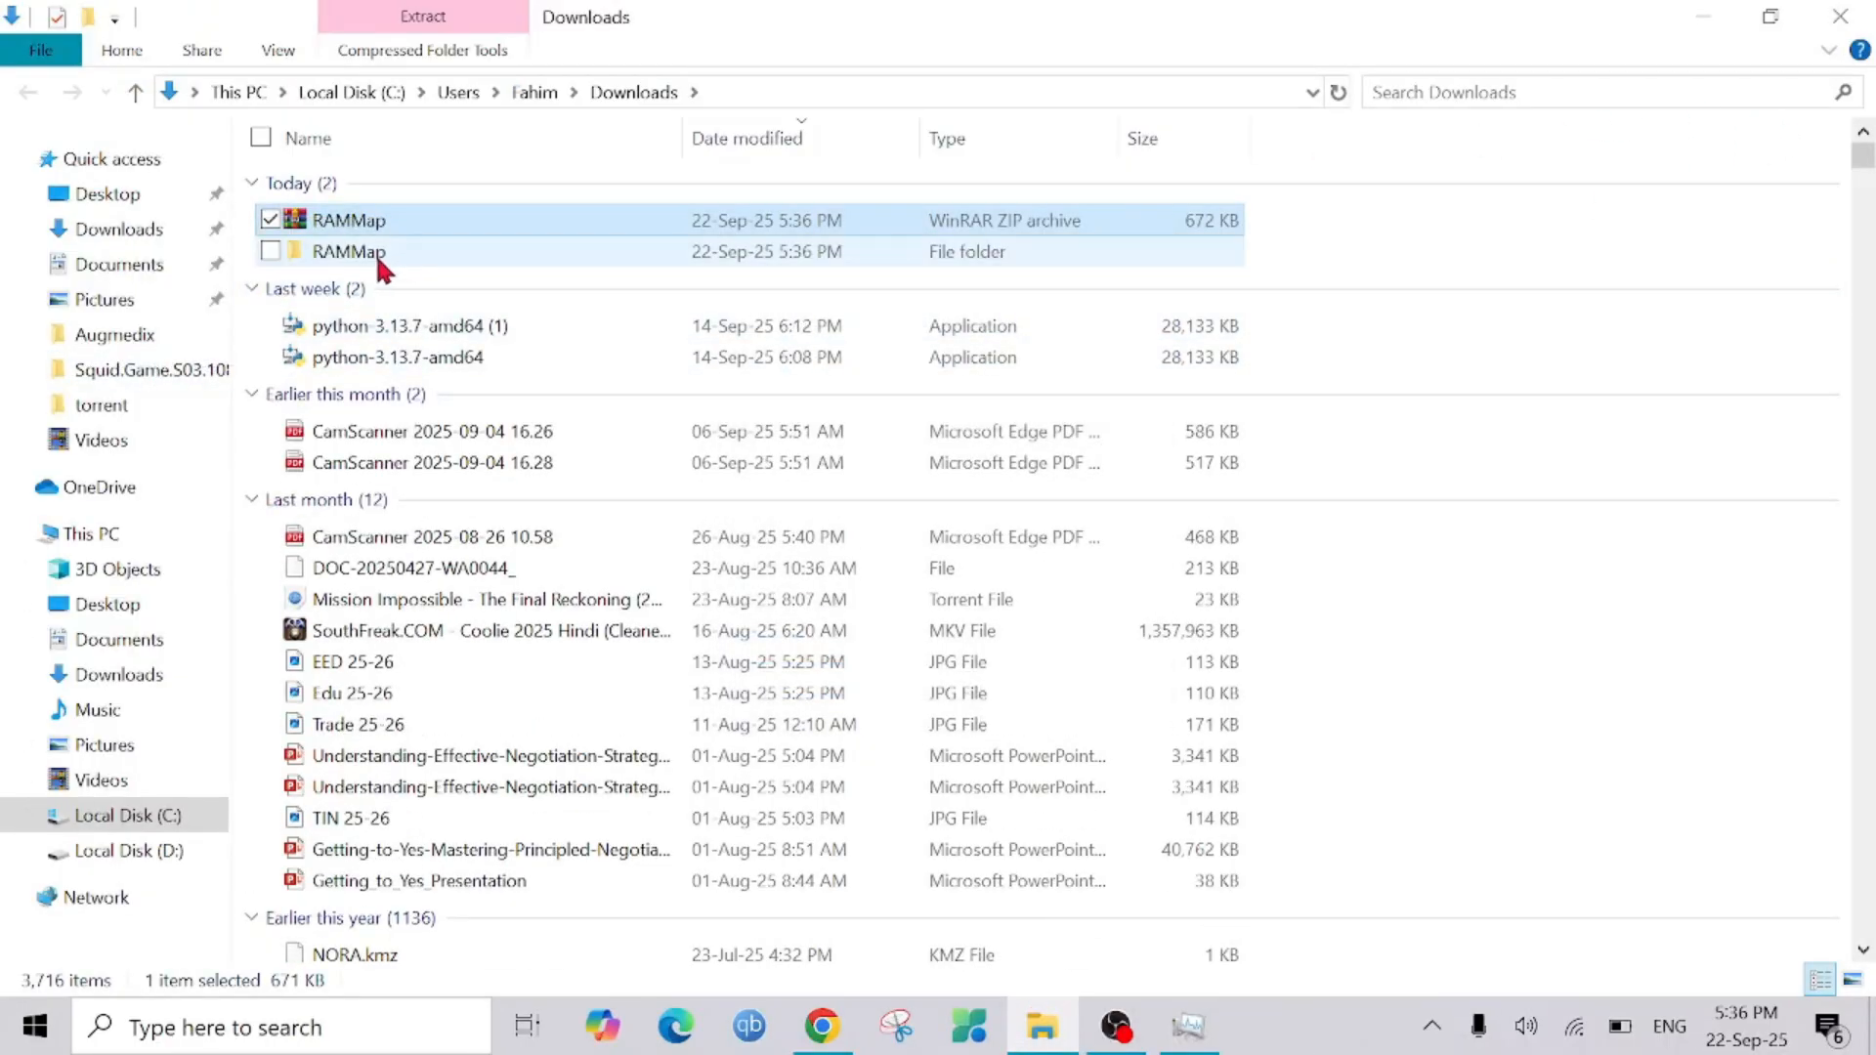
{"action": "double_click", "coordinate": [348, 252]}
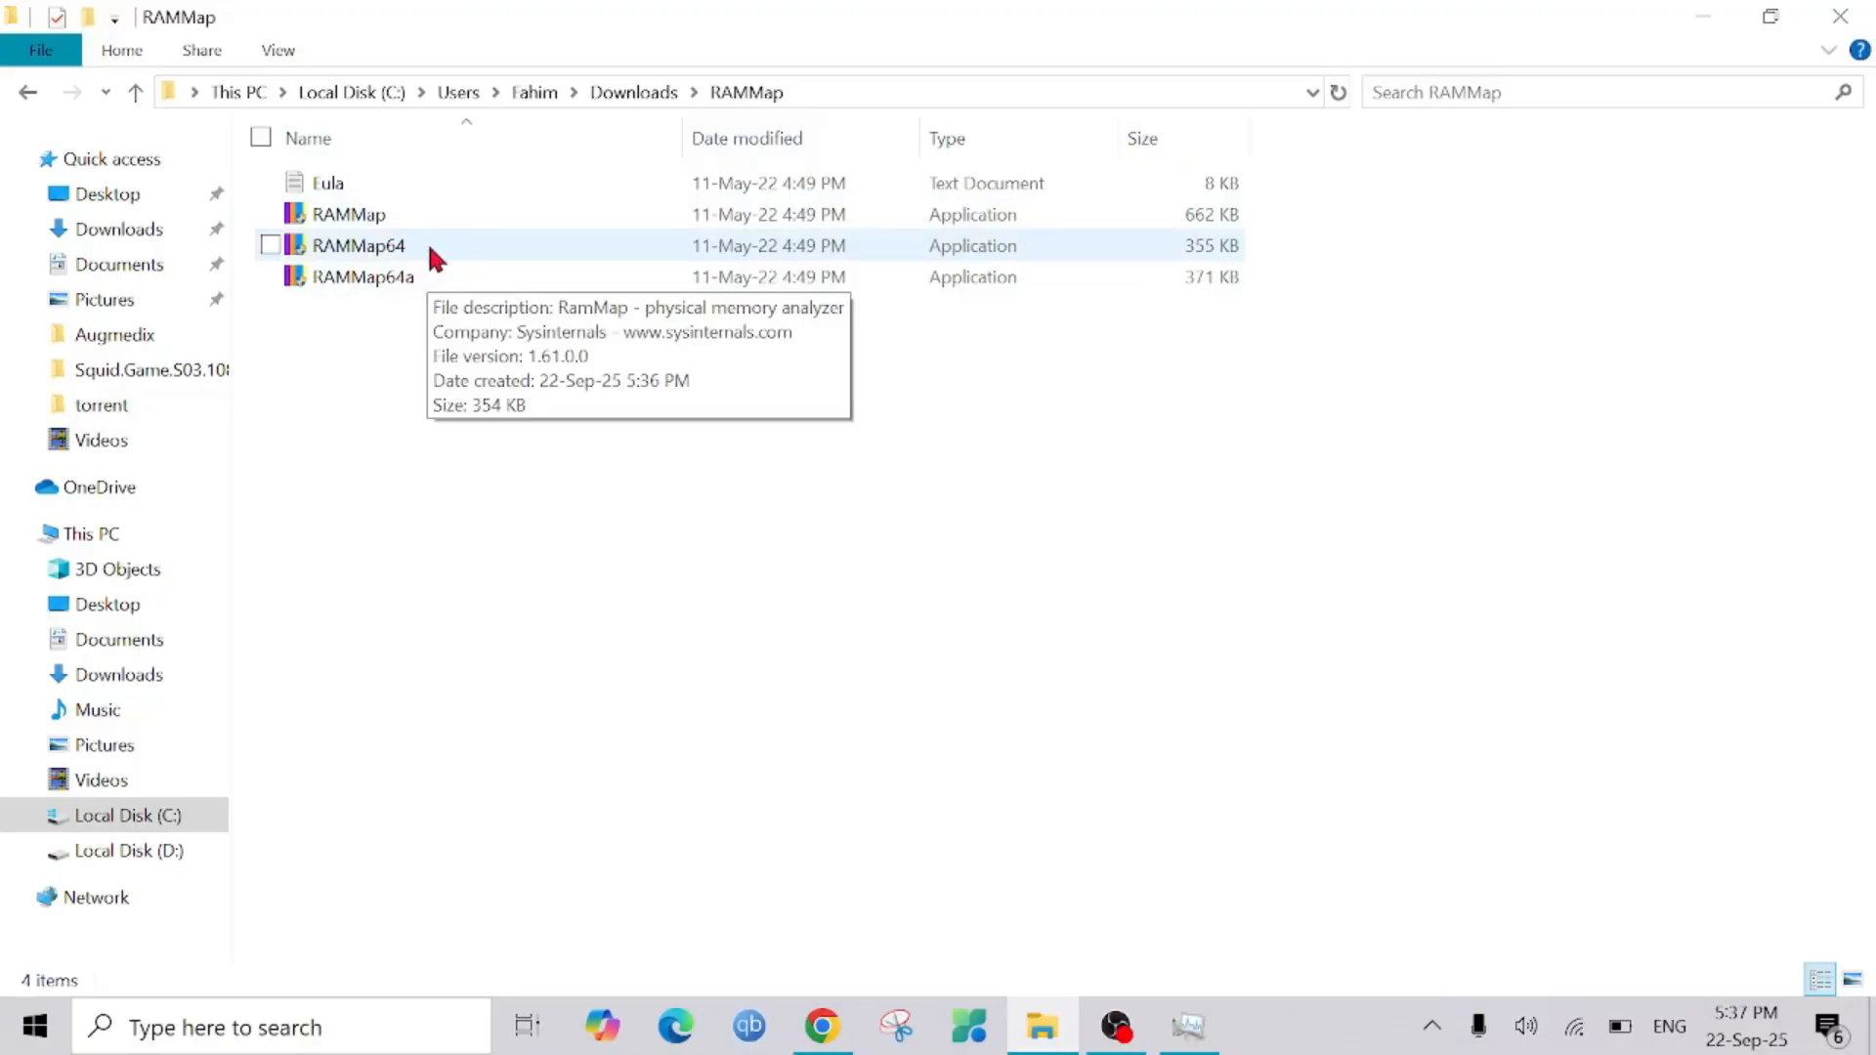
- Launch RAMMap64 and accept its license so it runs beside Task Manager
{"action": "double_click", "coordinate": [356, 246]}
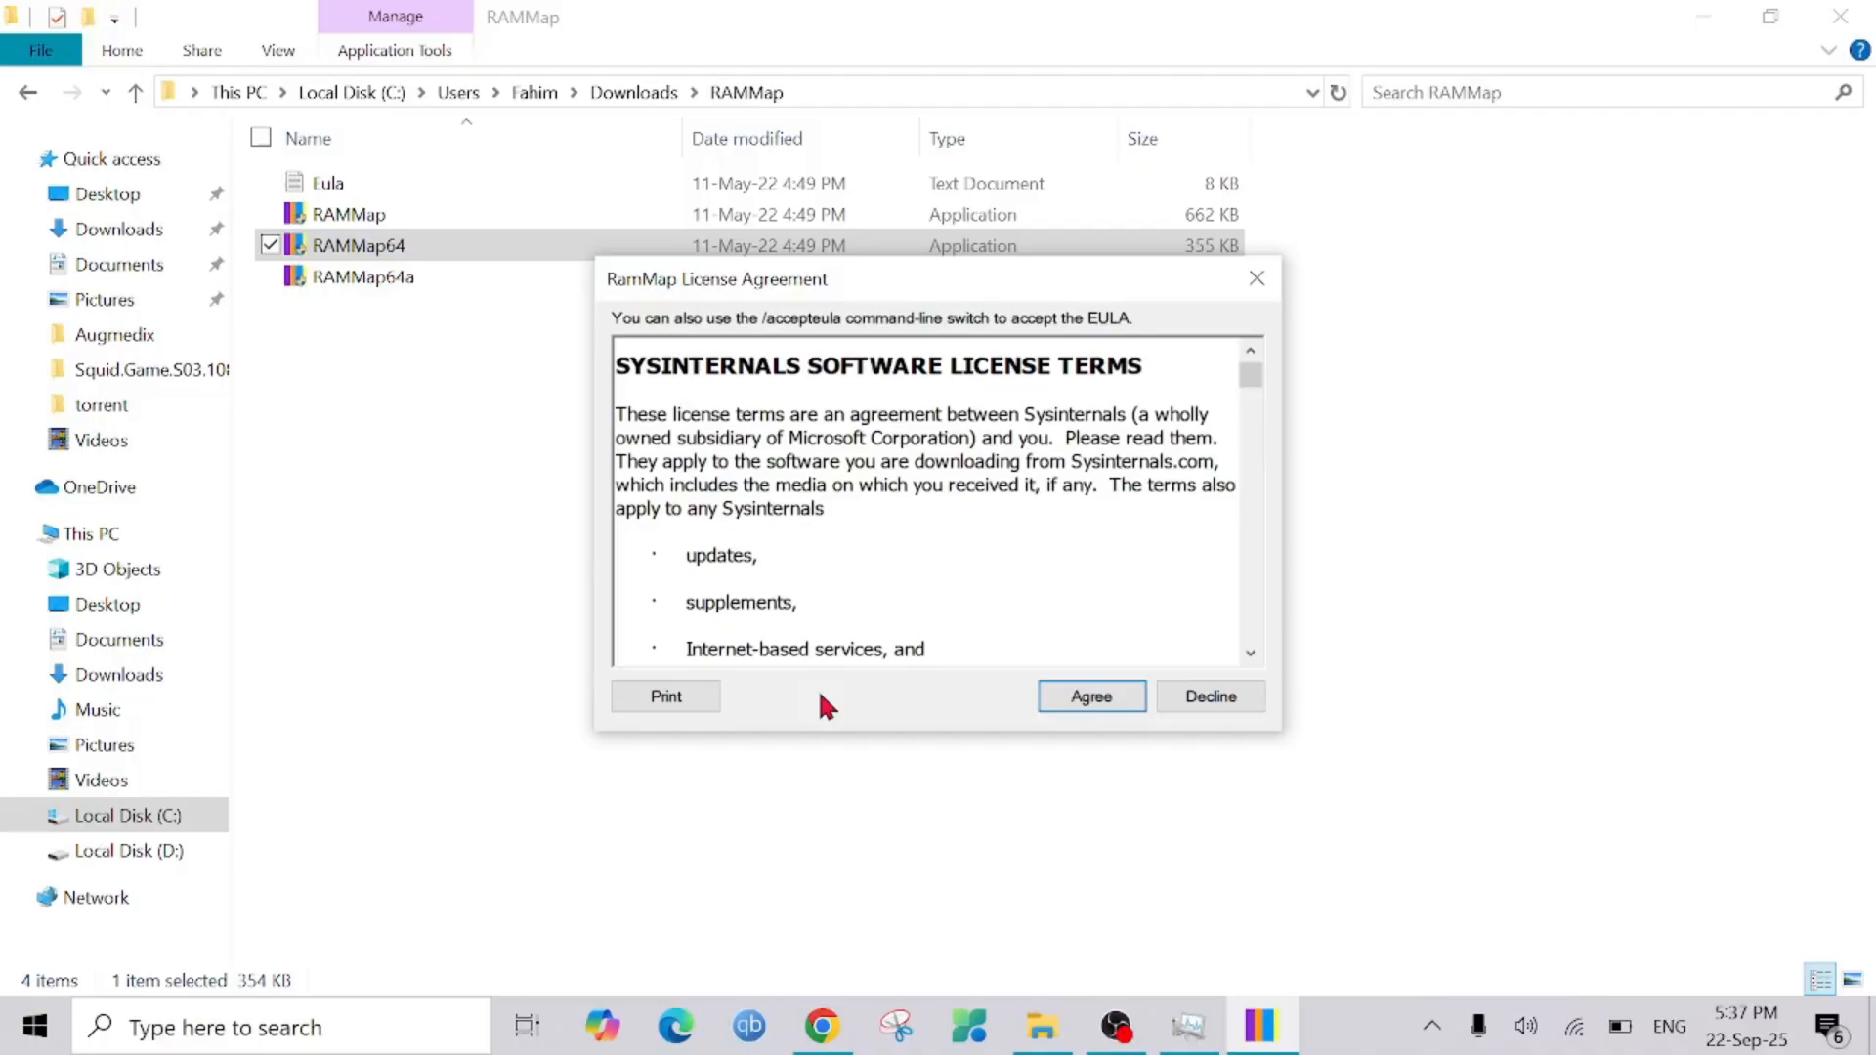
{"action": "left_click", "coordinate": [1091, 696]}
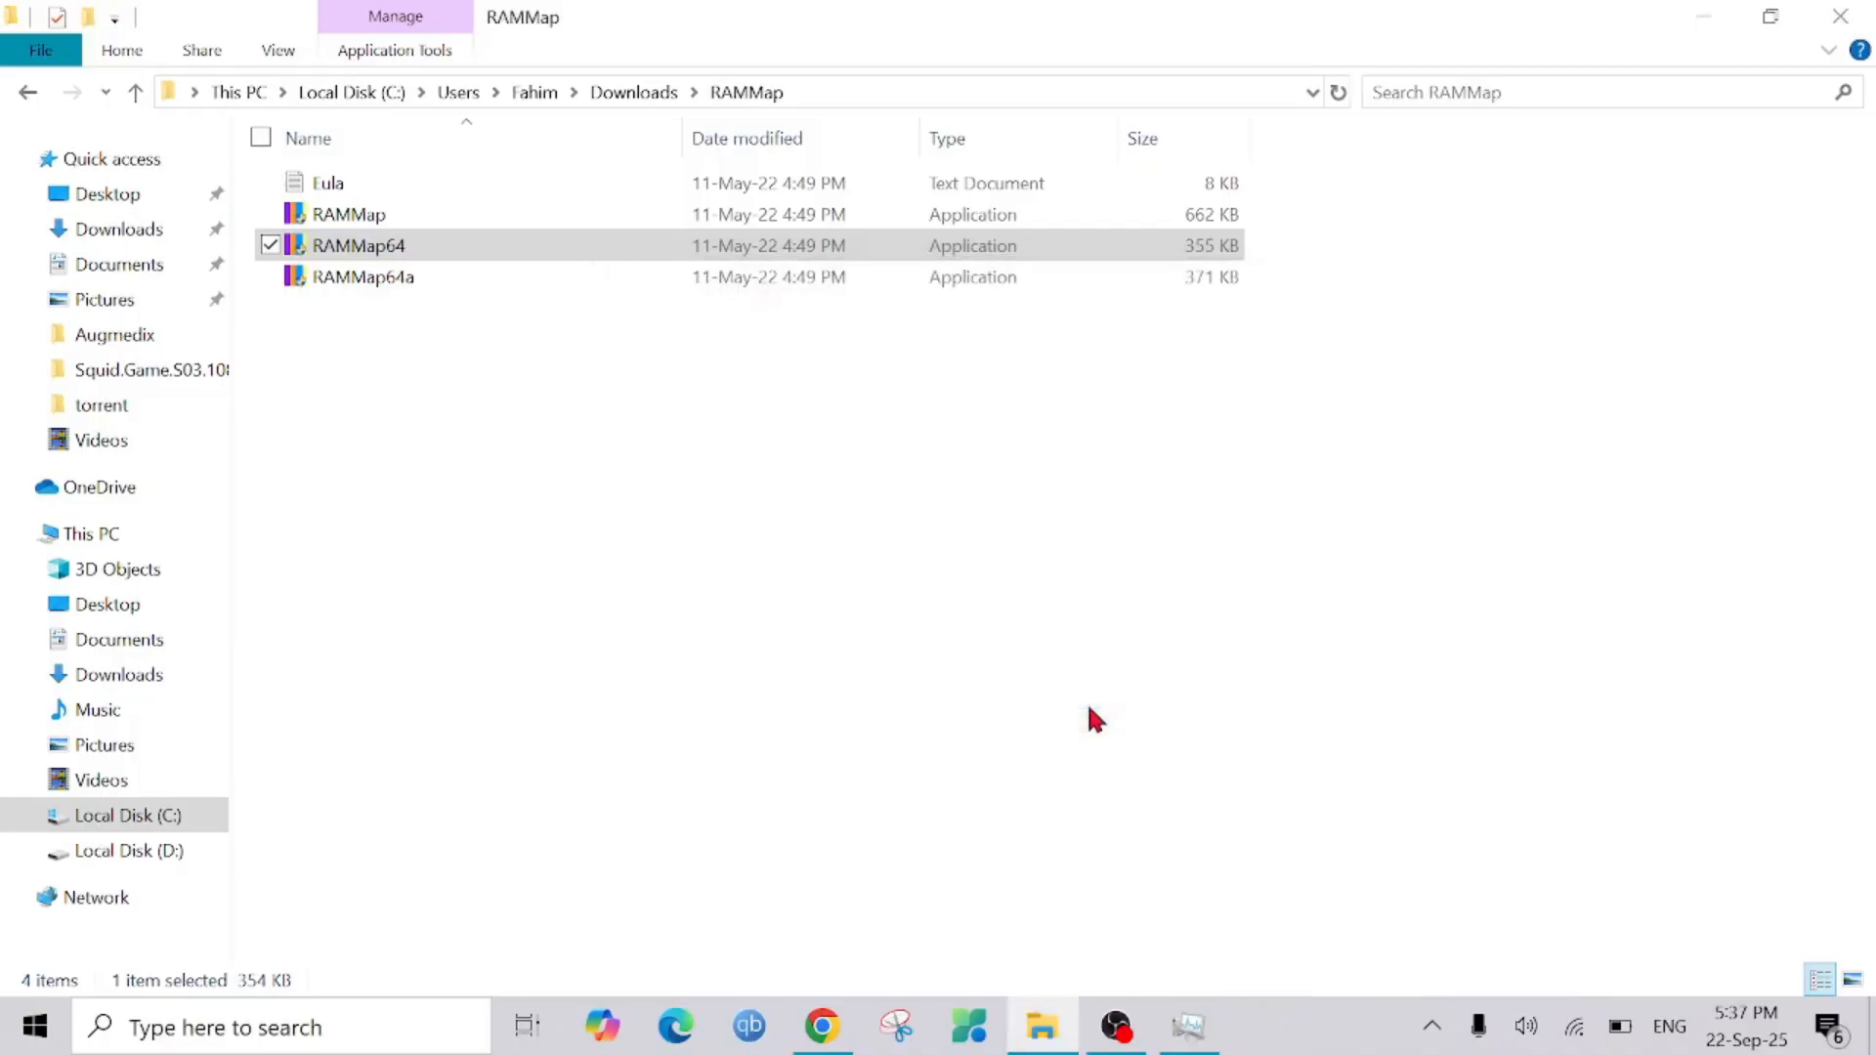
{"action": "double_click", "coordinate": [357, 247]}
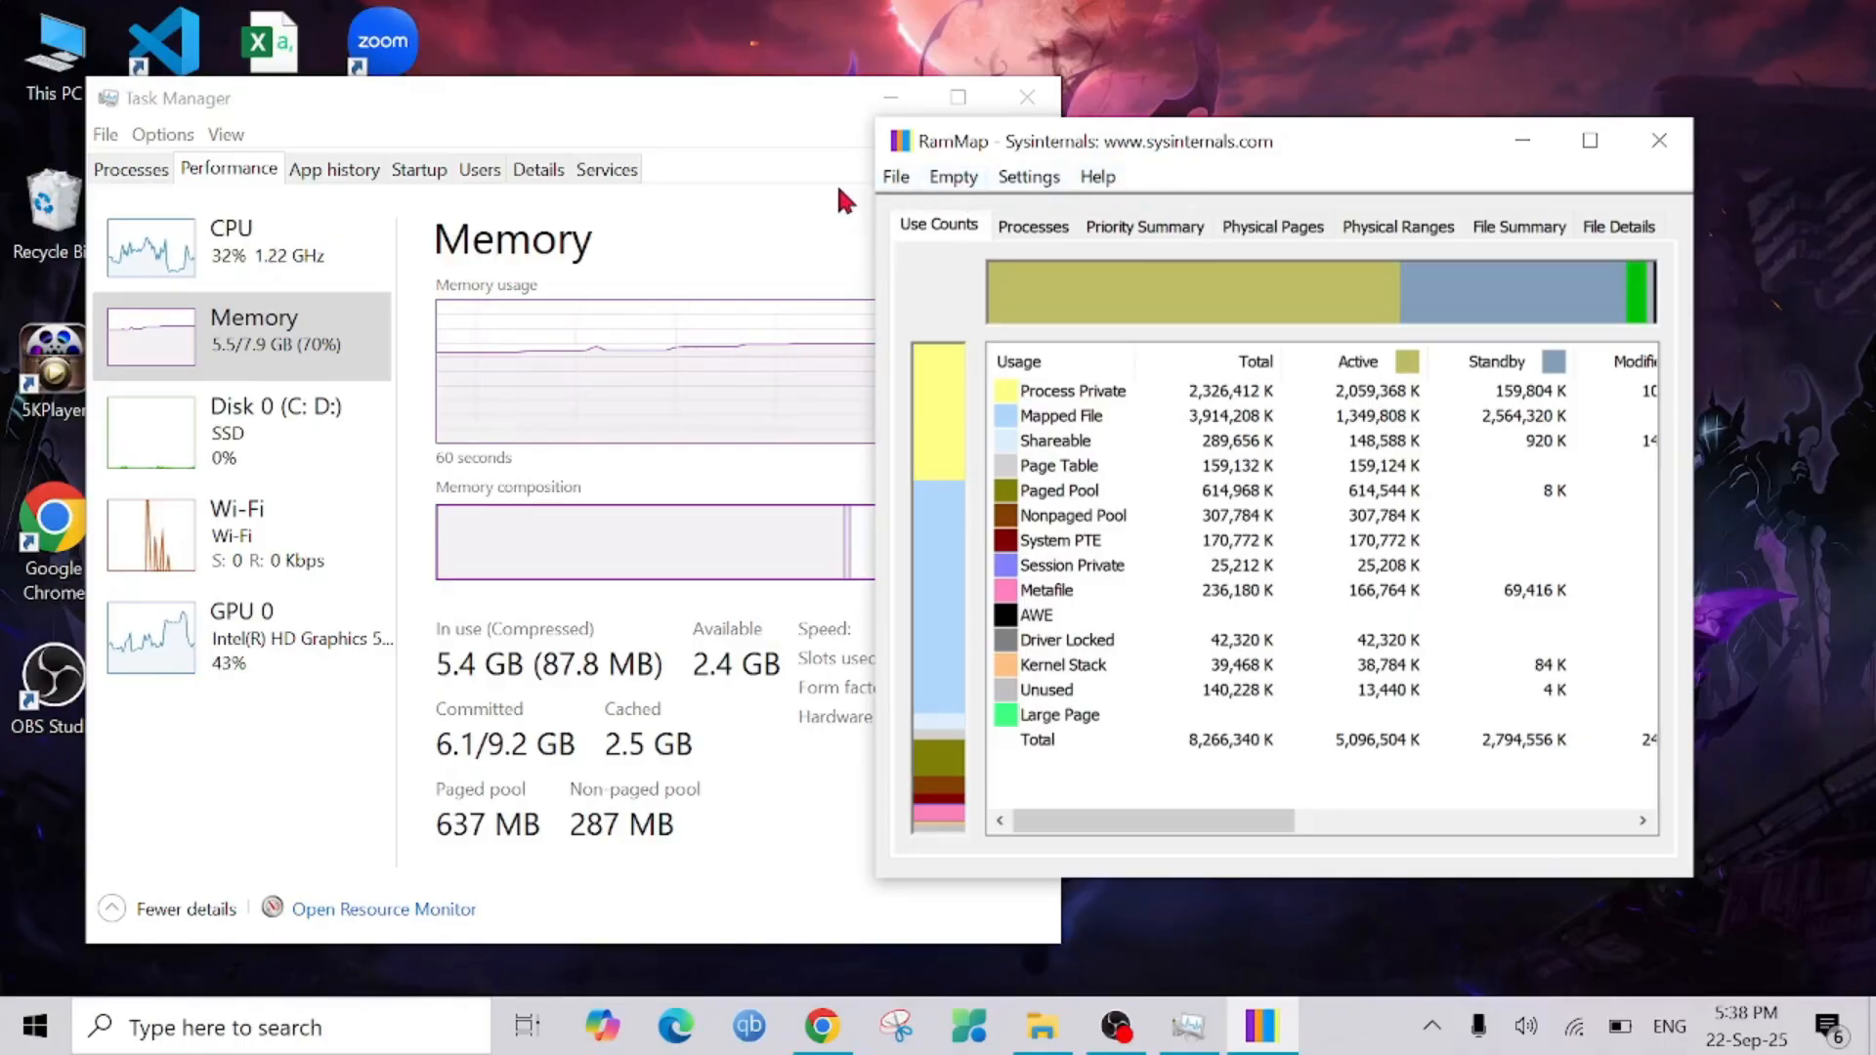
- Show RAMMap's Empty menu with its working-set and standby-list commands
{"action": "left_click", "coordinate": [952, 176]}
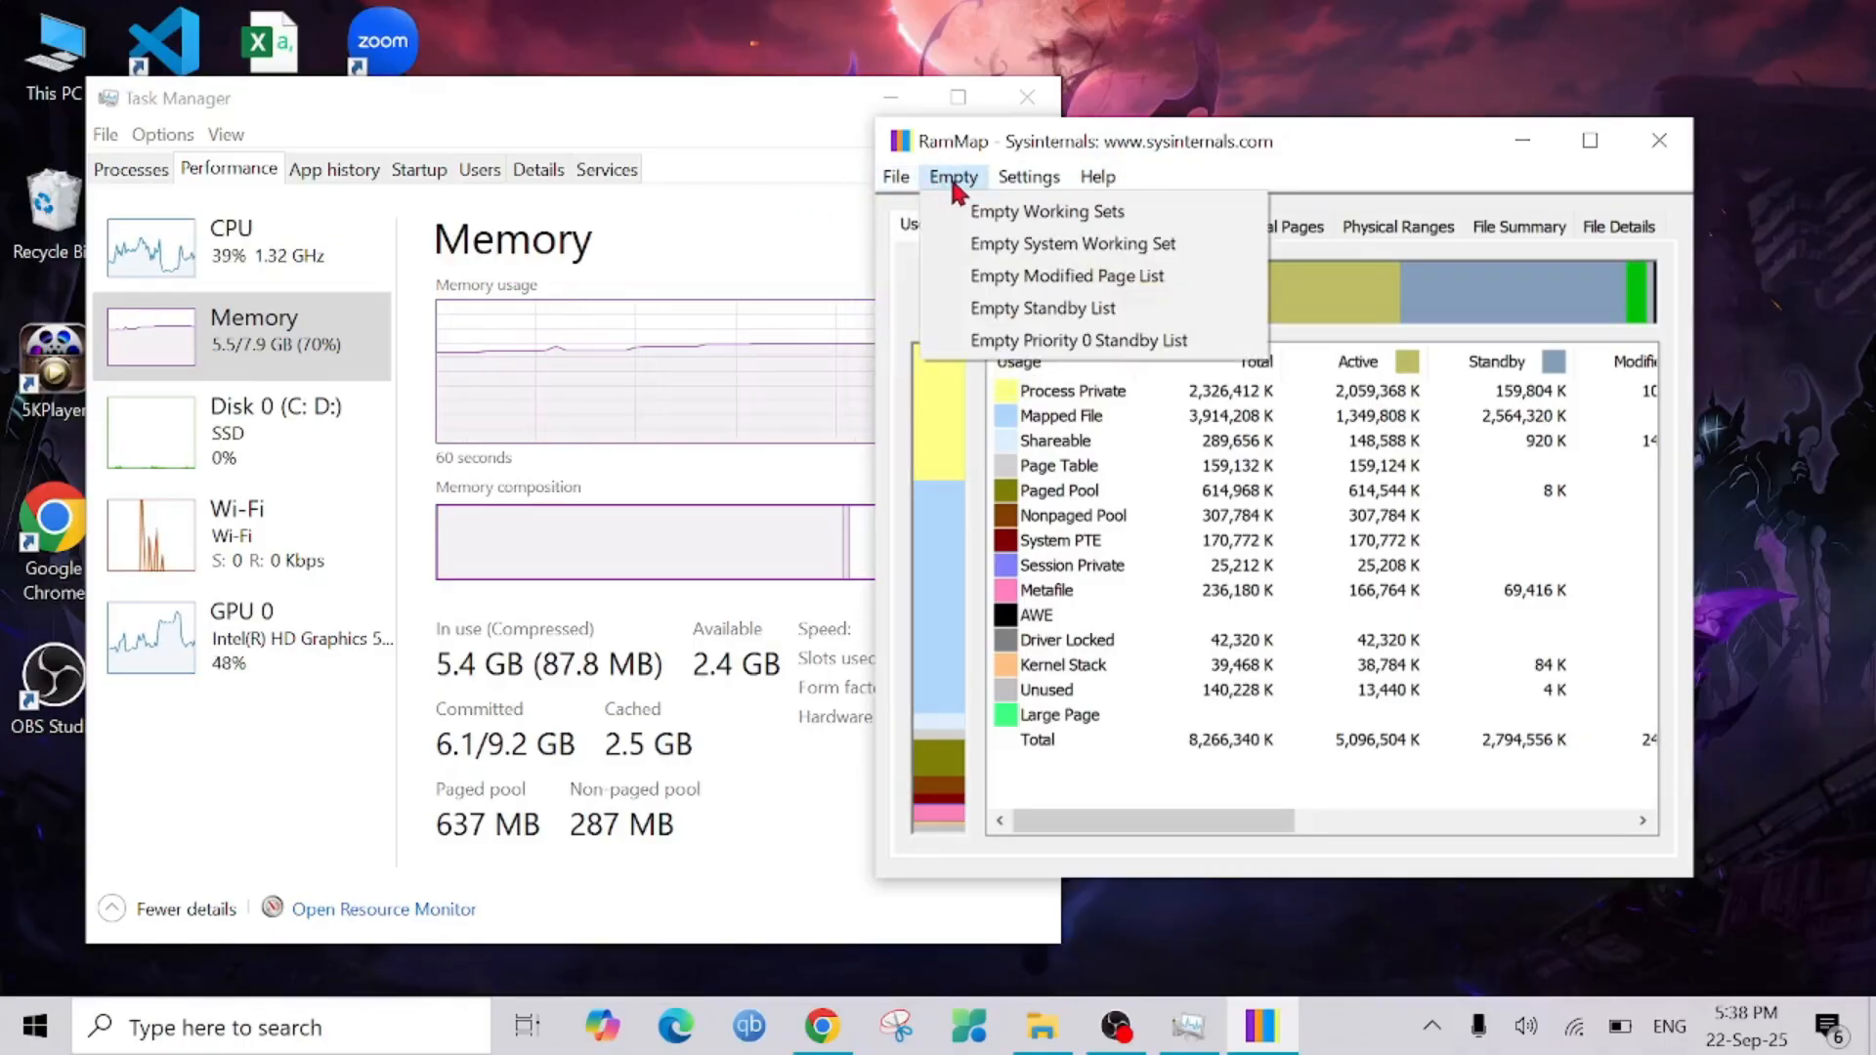
{"action": "mouse_move", "coordinate": [1106, 242]}
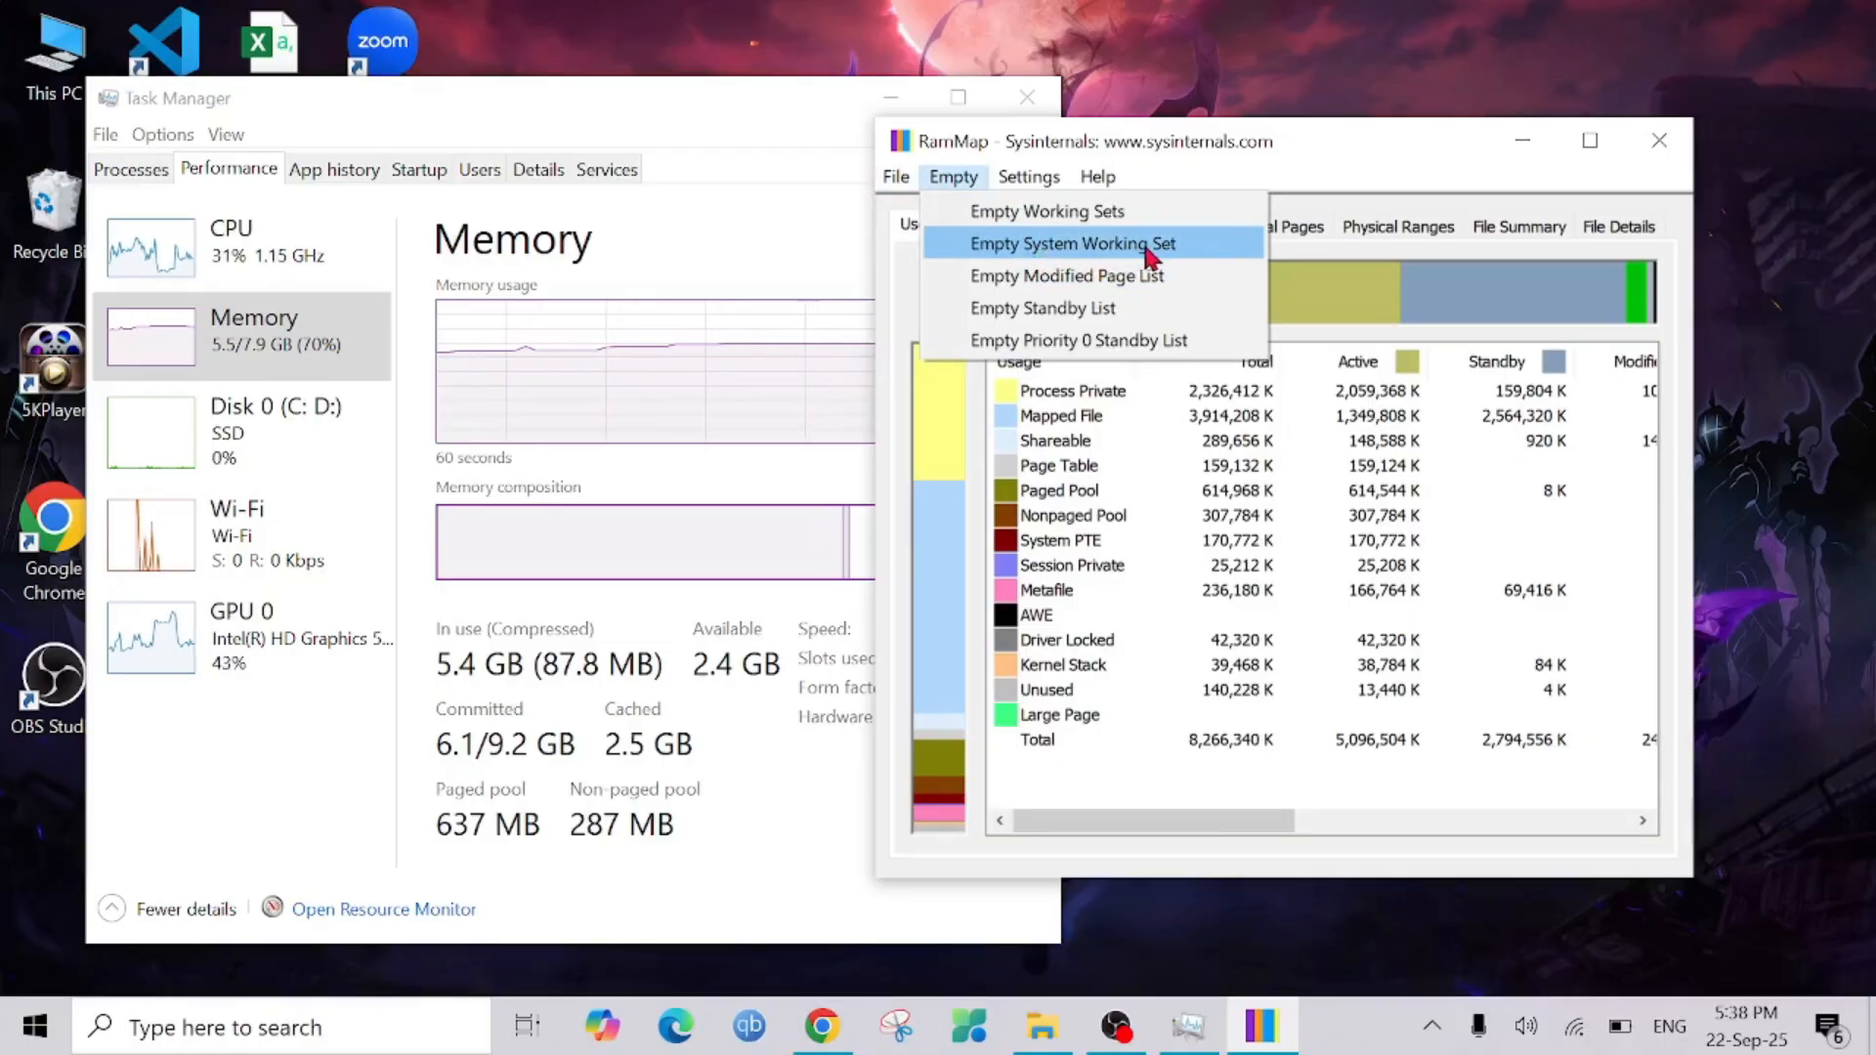
{"action": "mouse_move", "coordinate": [1057, 211]}
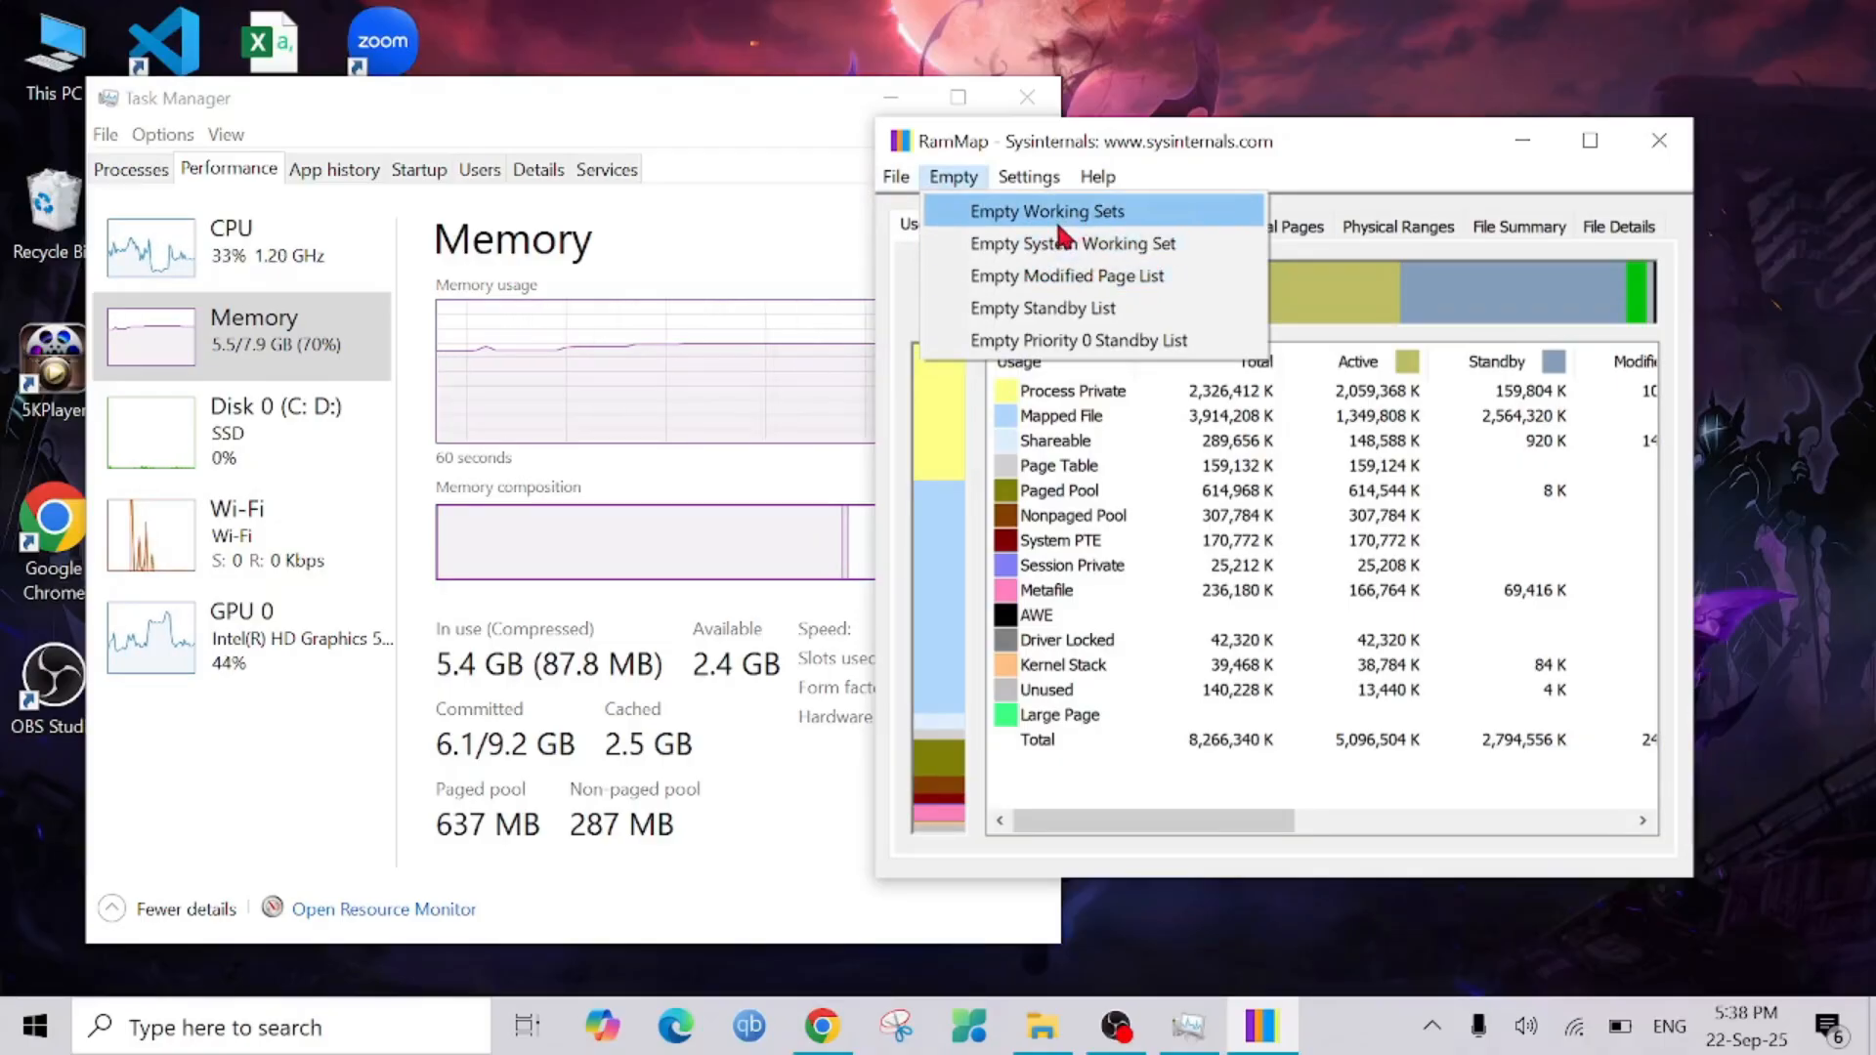
{"action": "mouse_move", "coordinate": [1058, 307]}
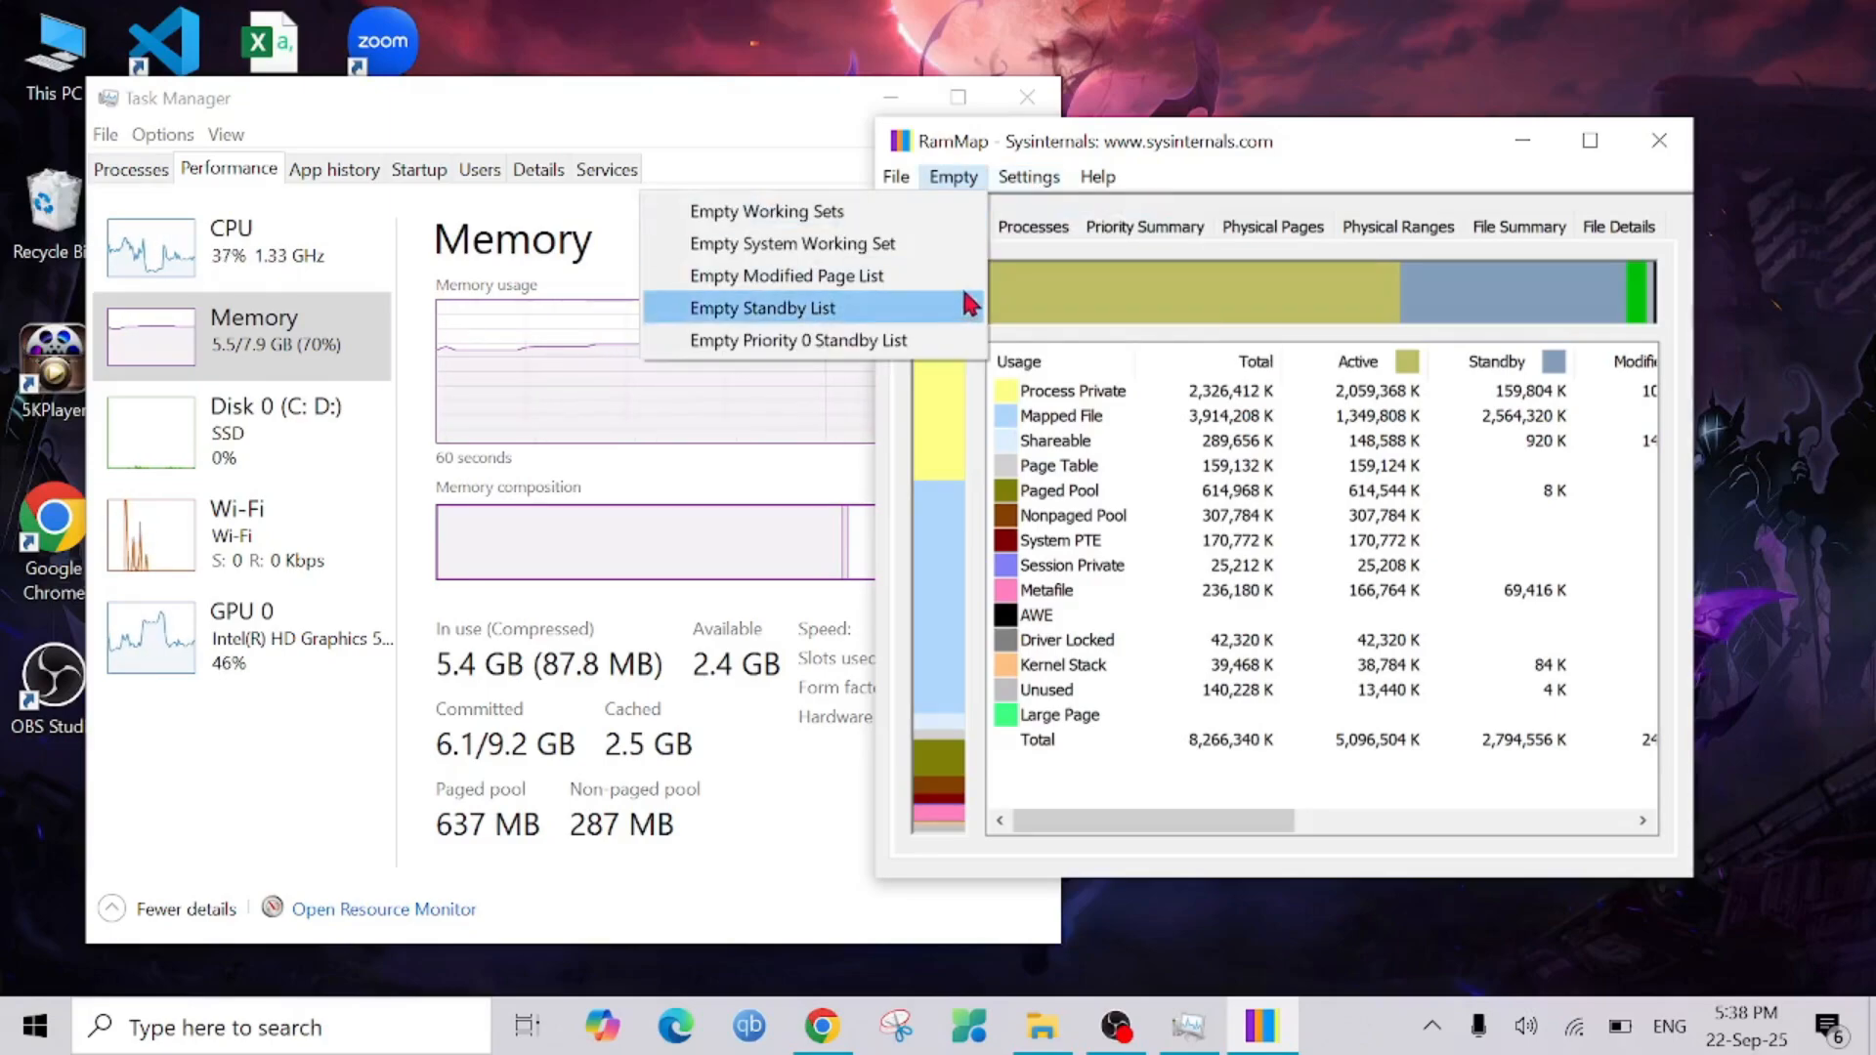
{"action": "mouse_move", "coordinate": [784, 326]}
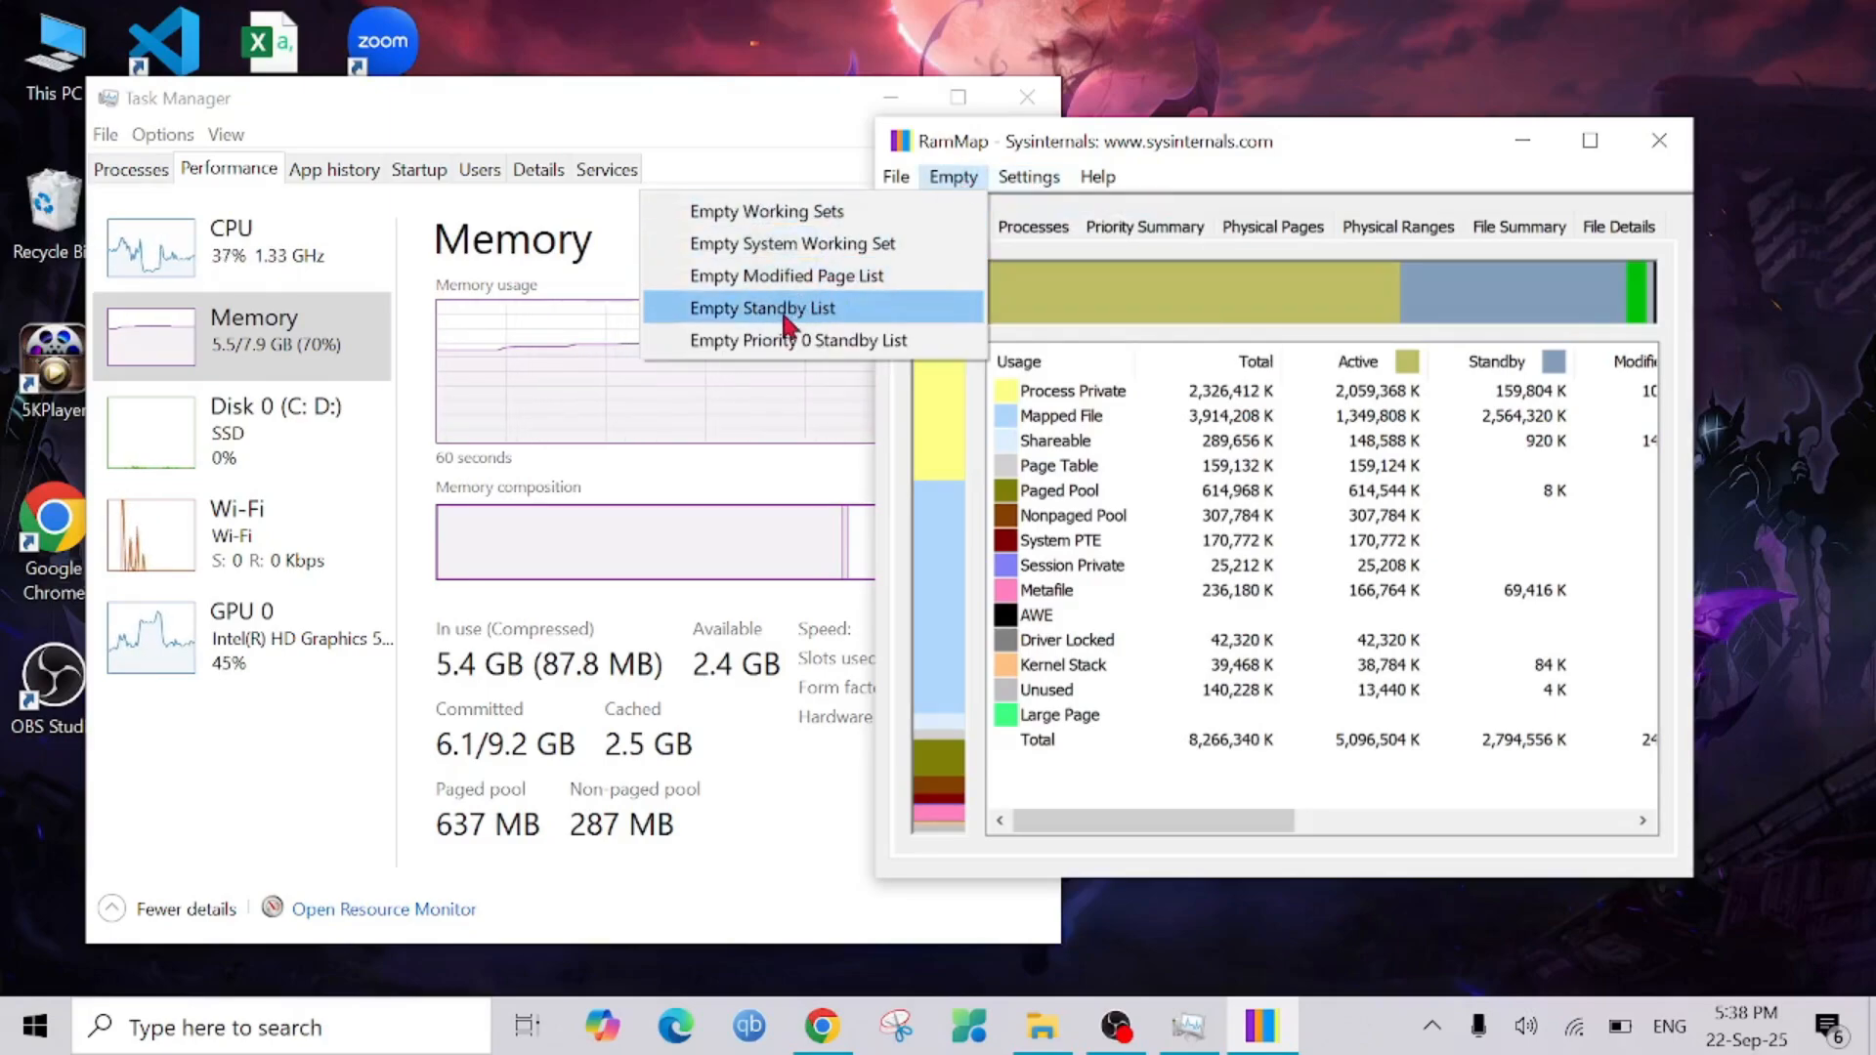
- Empty the standby list so Task Manager's cached RAM drops from 2.5 GB to ~200 MB
{"action": "left_click", "coordinate": [762, 307]}
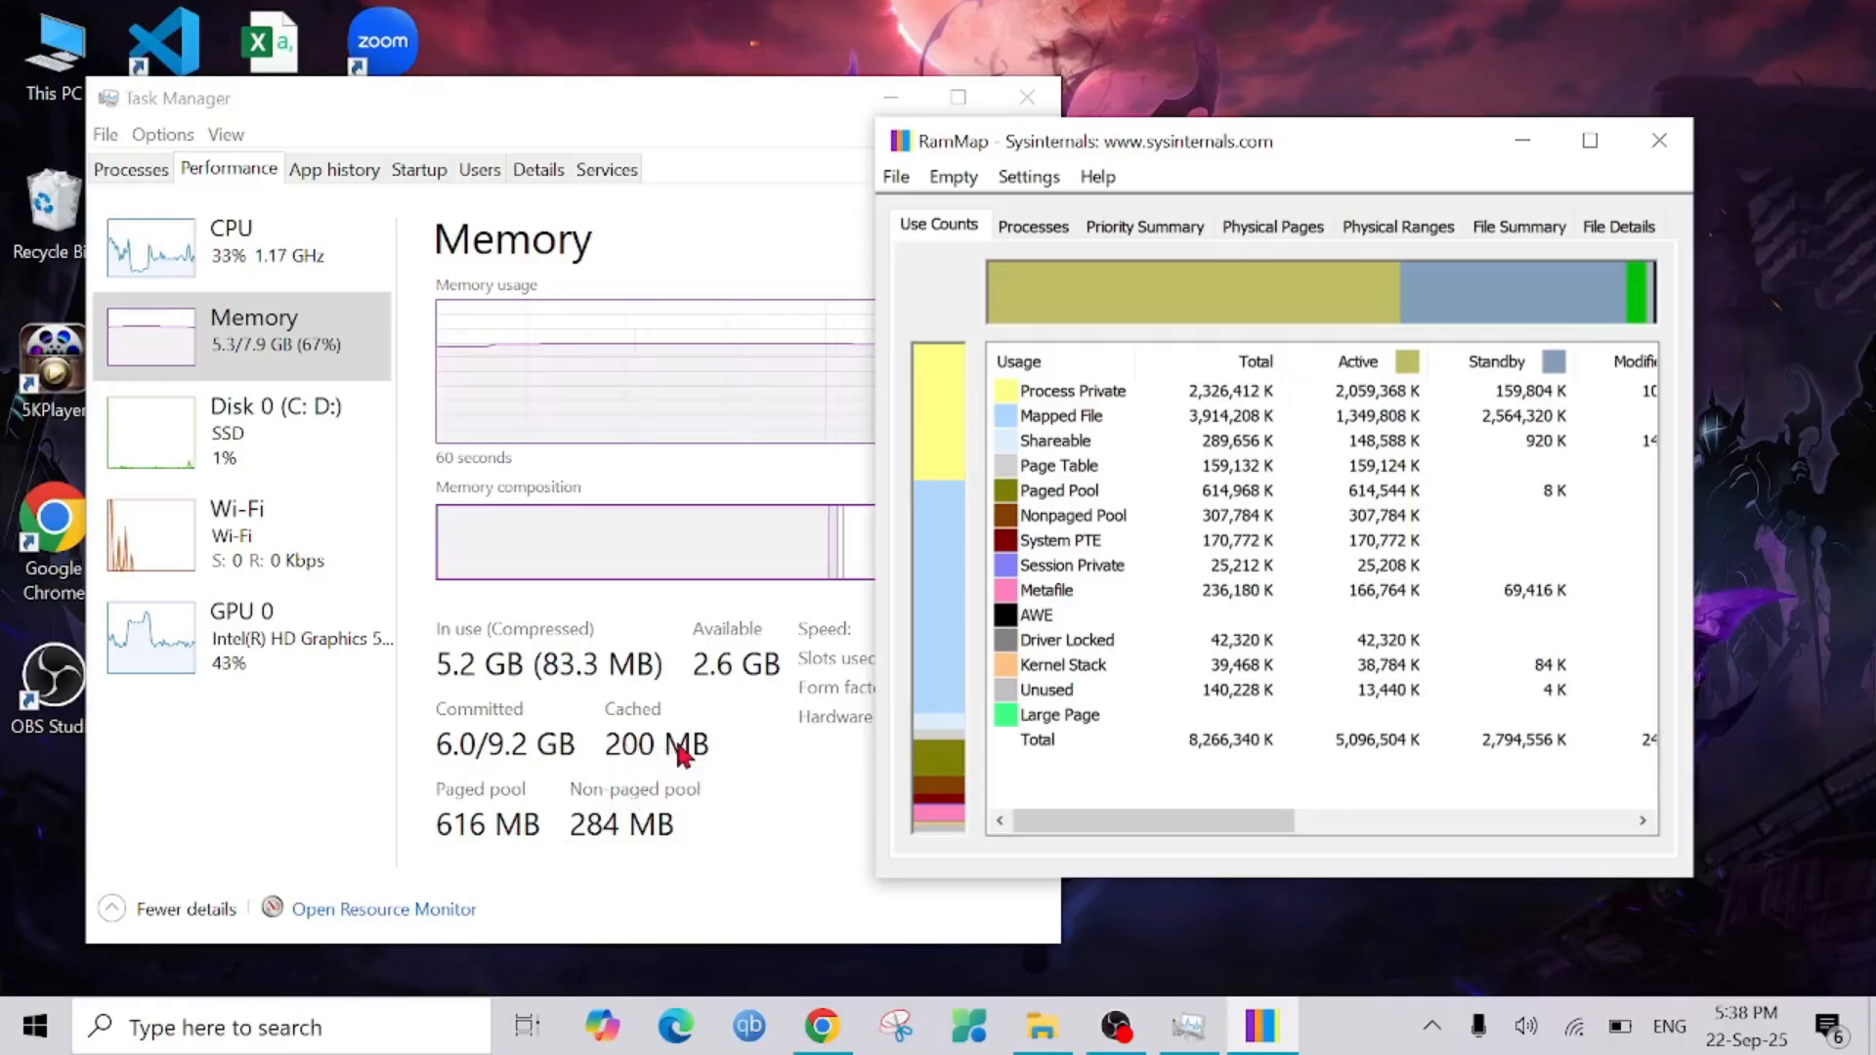
{"action": "mouse_move", "coordinate": [717, 765]}
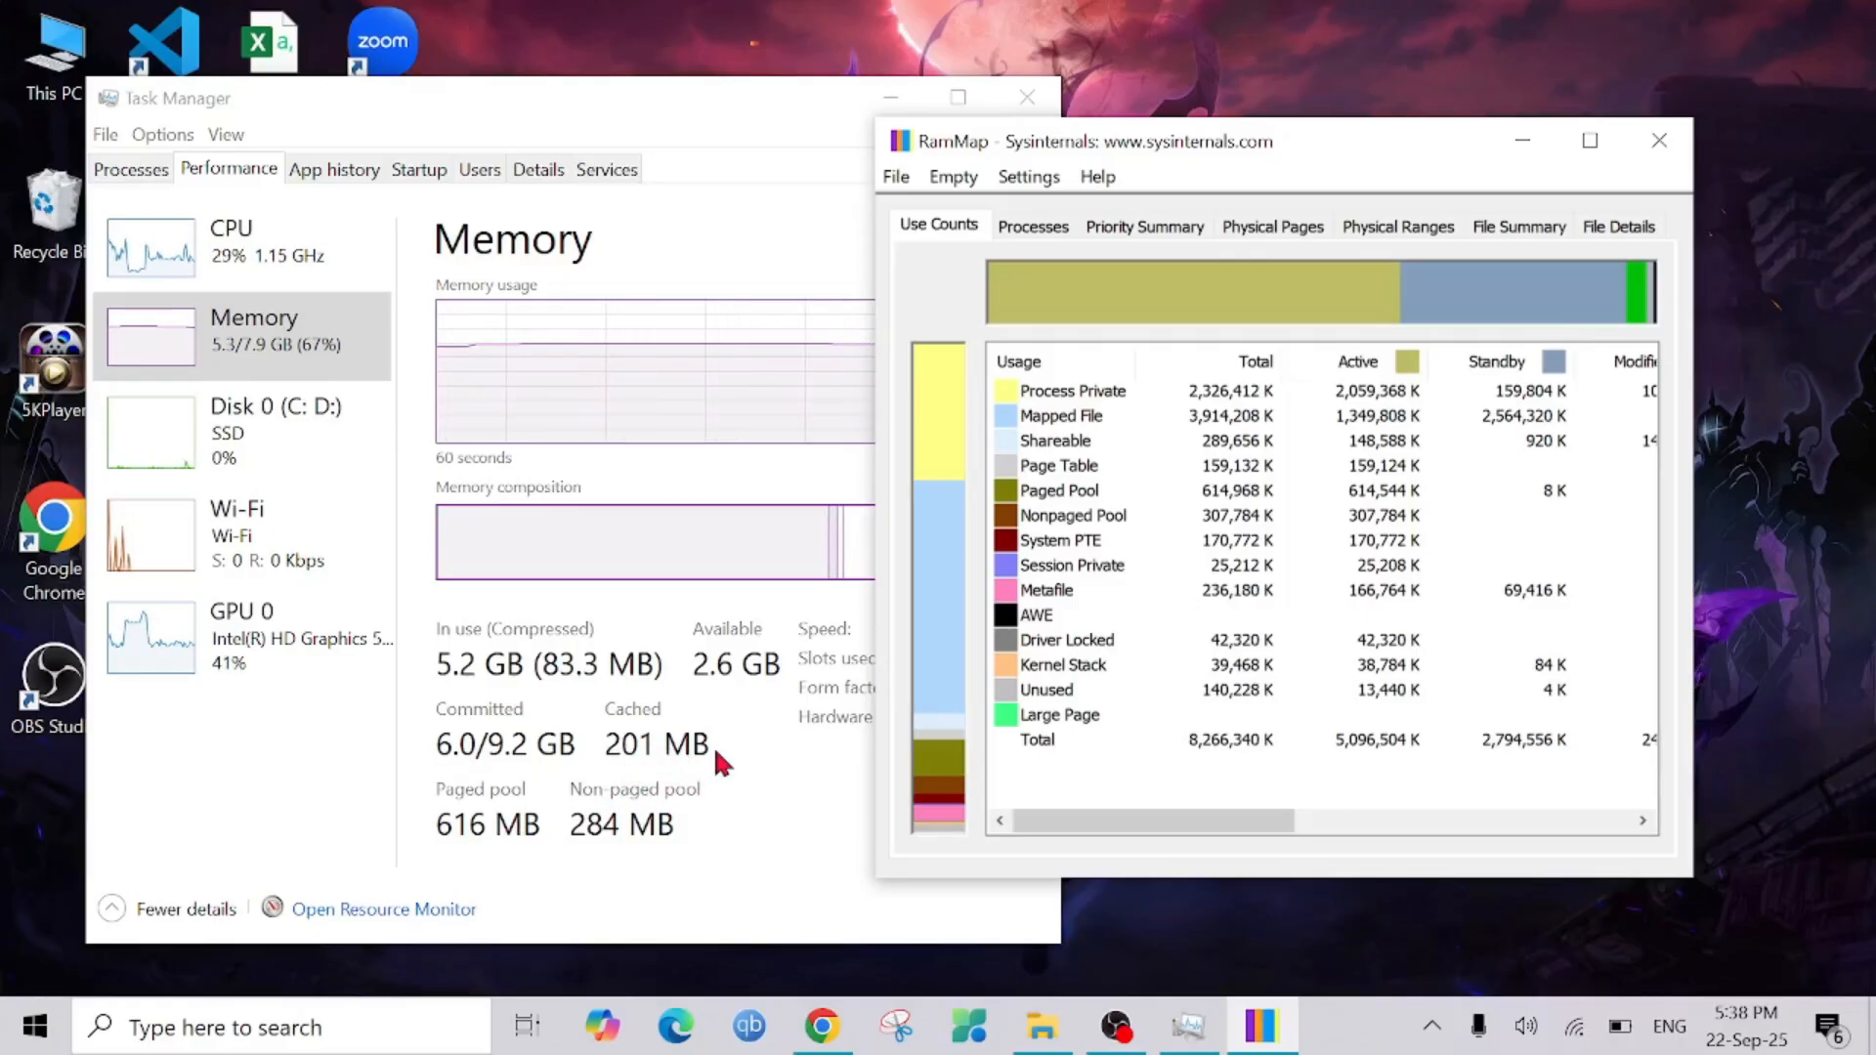